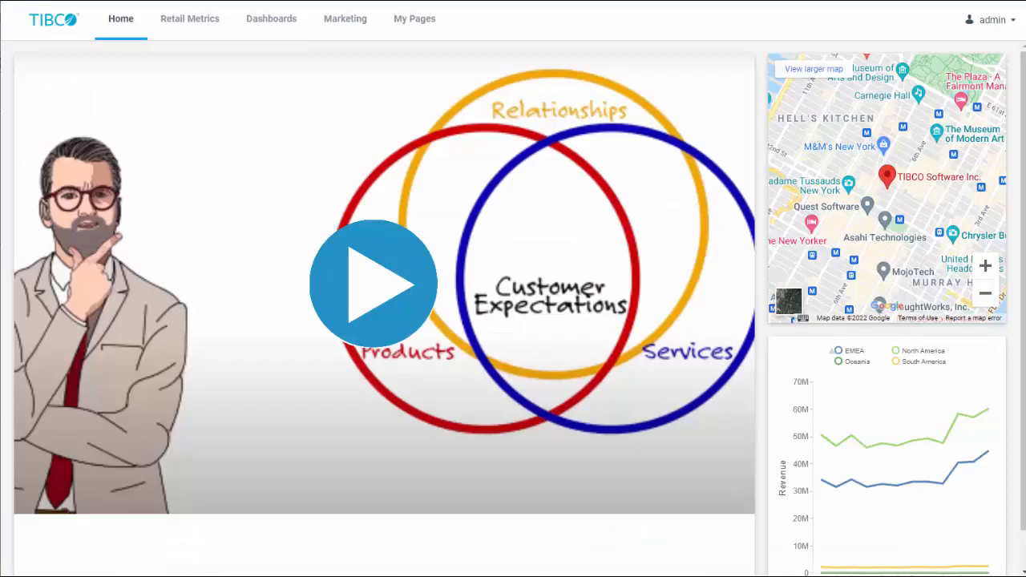
- View Retail Metrics, the Q2 Revenue by Region page, then the Dashboards Store Sales by Region map
left_click(189, 19)
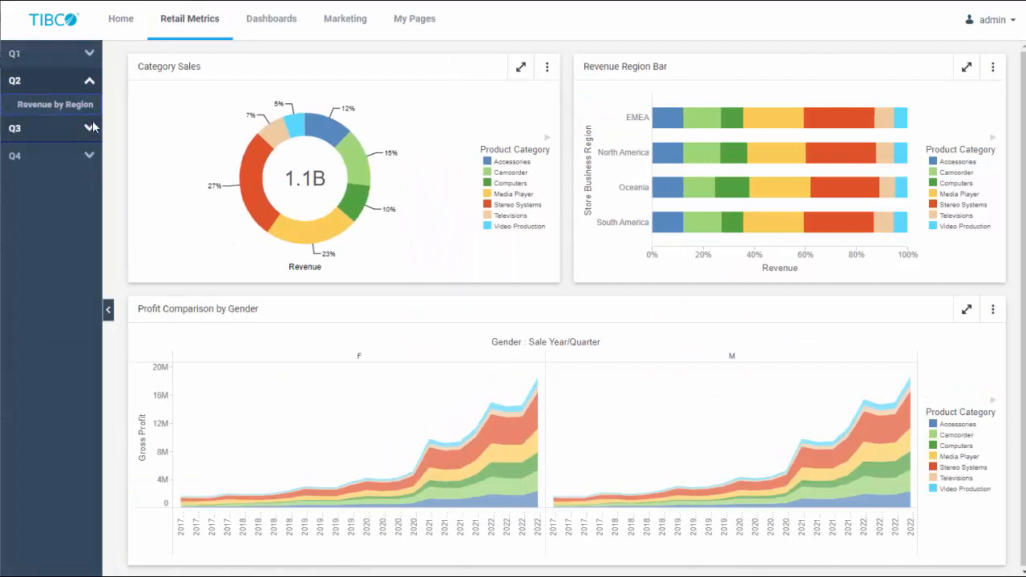
left_click(57, 106)
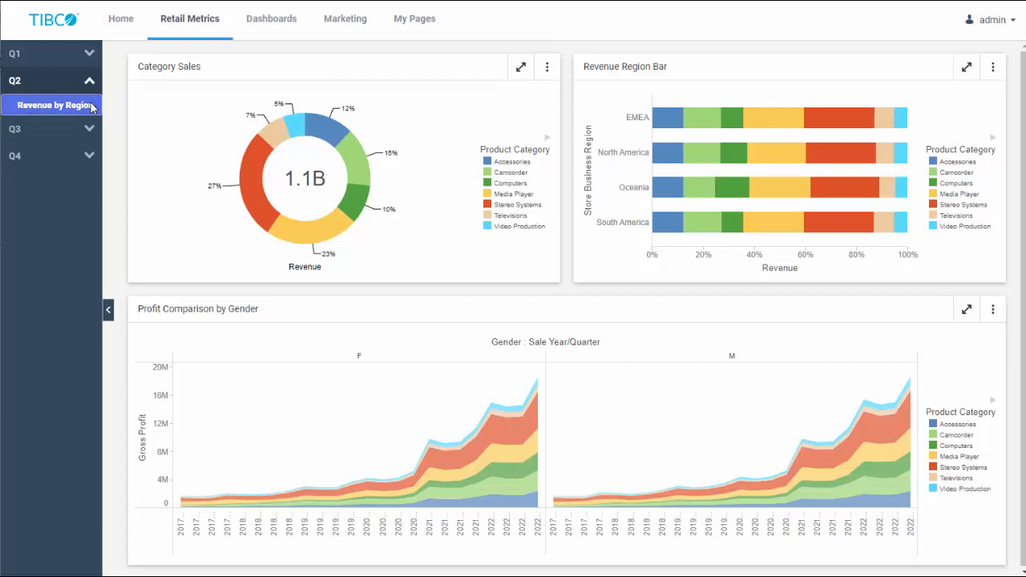
left_click(271, 19)
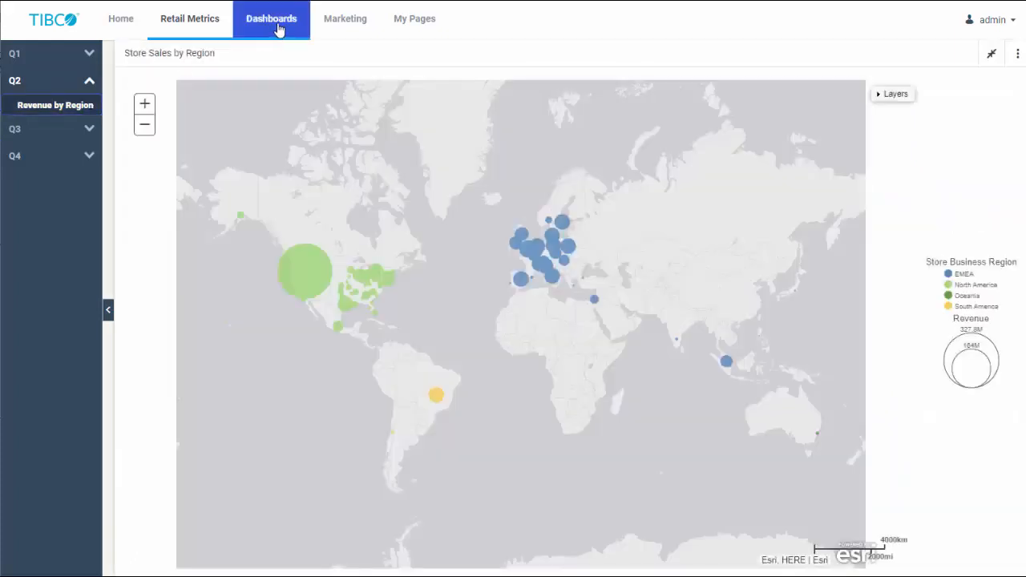
left_click(61, 80)
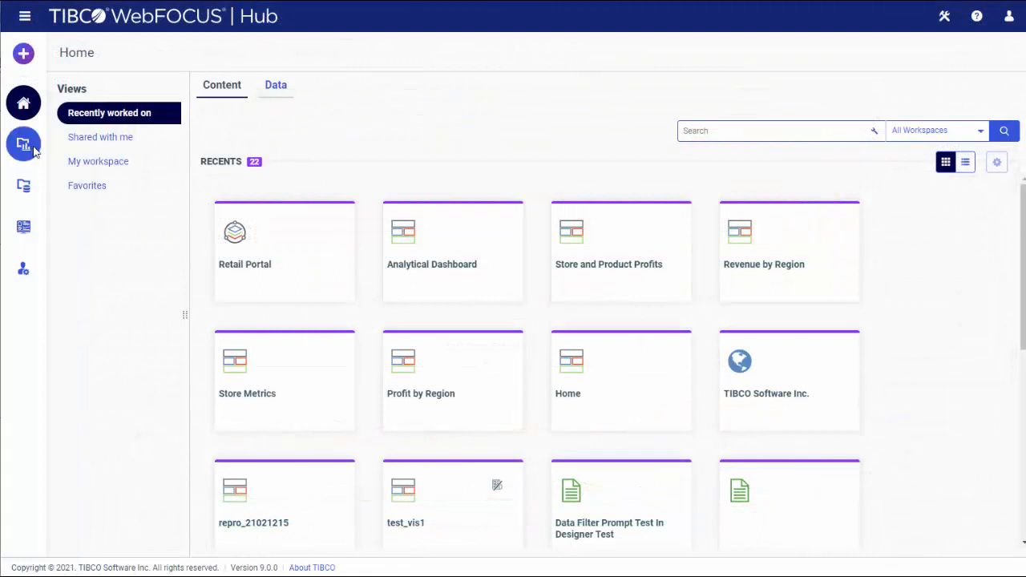
- From Workspaces, add new content of type Application > Portal to get a blank New Portal form
left_click(23, 144)
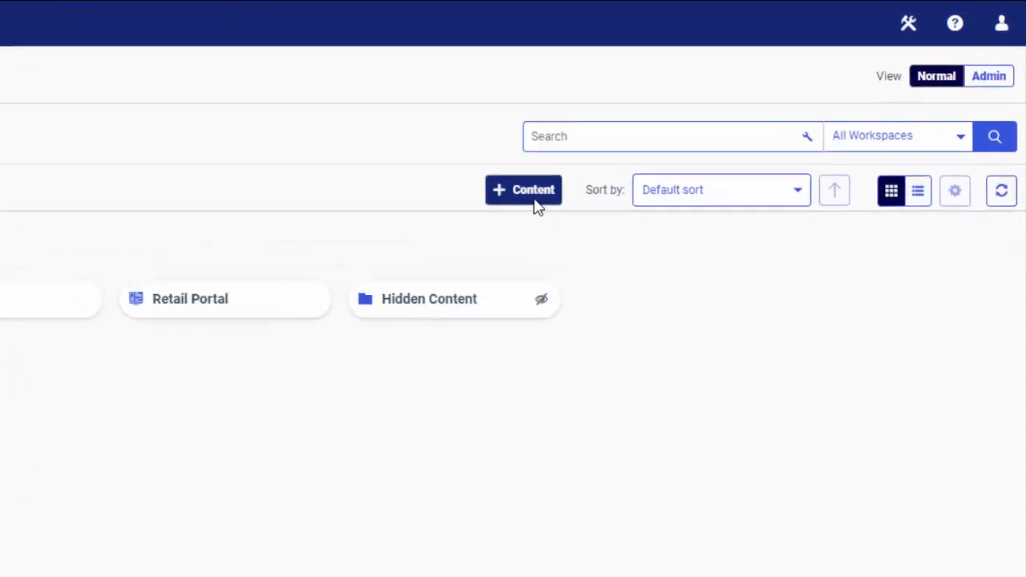
left_click(523, 189)
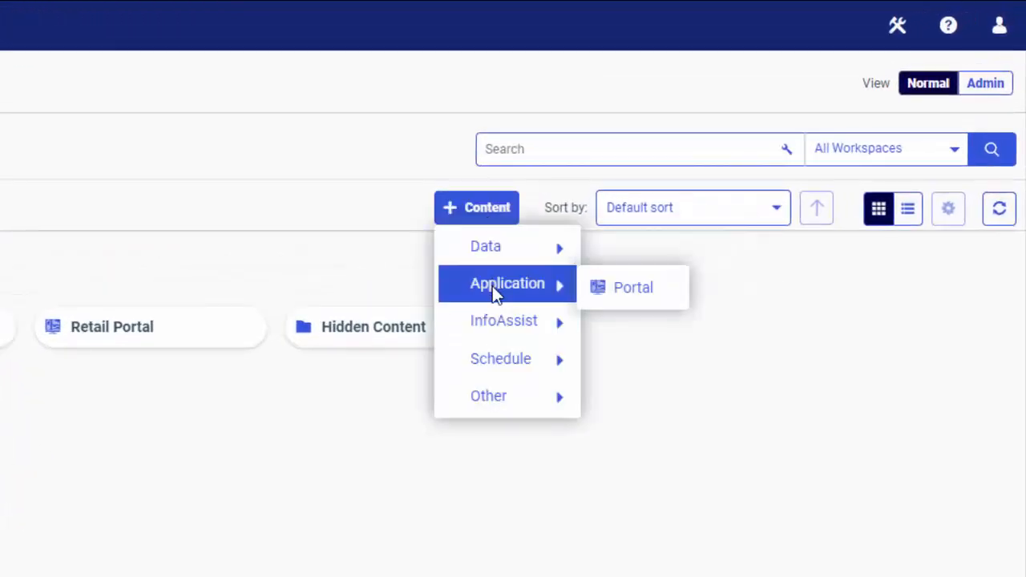
mouse_move(632, 287)
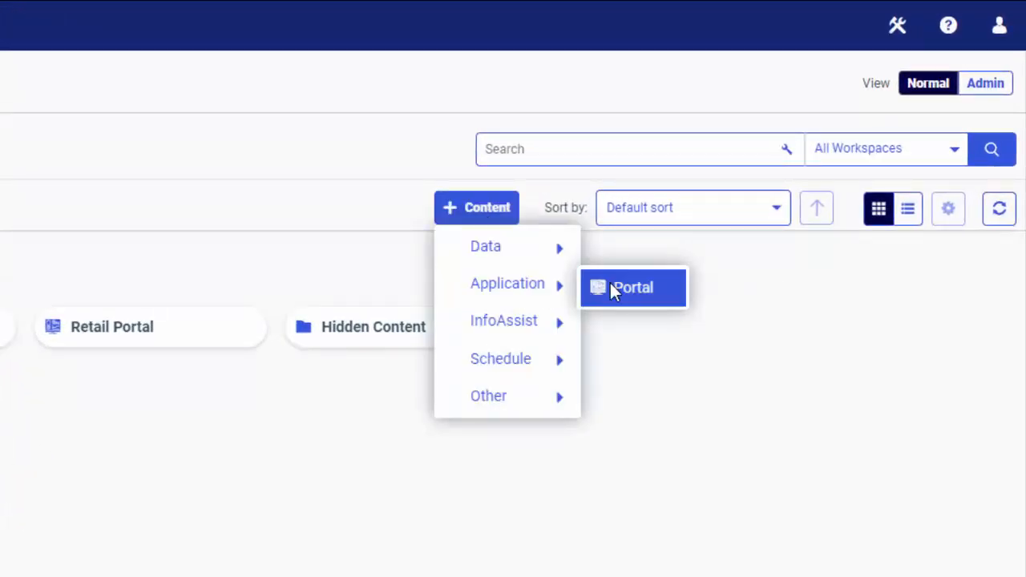
left_click(632, 287)
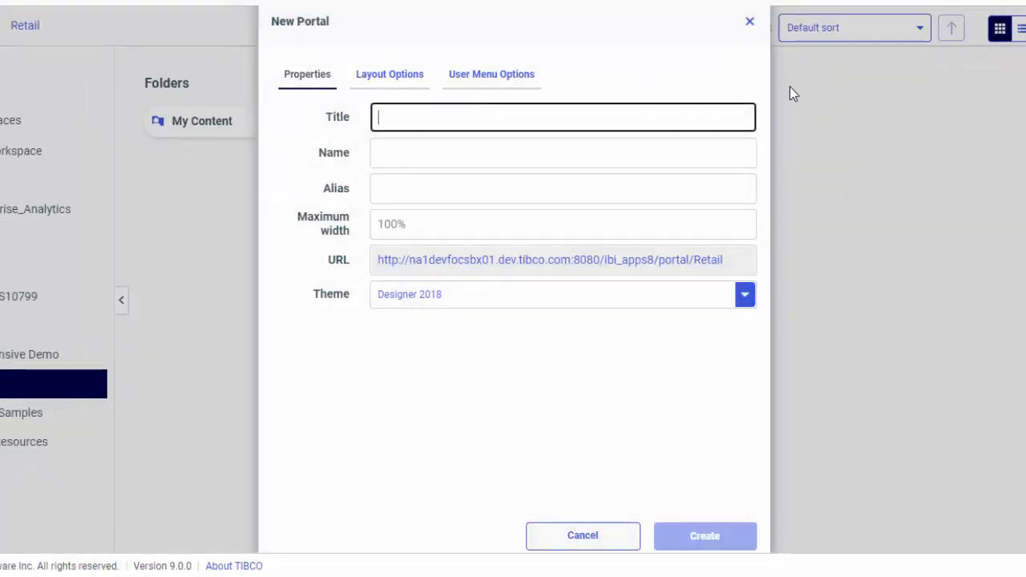
mouse_move(478, 35)
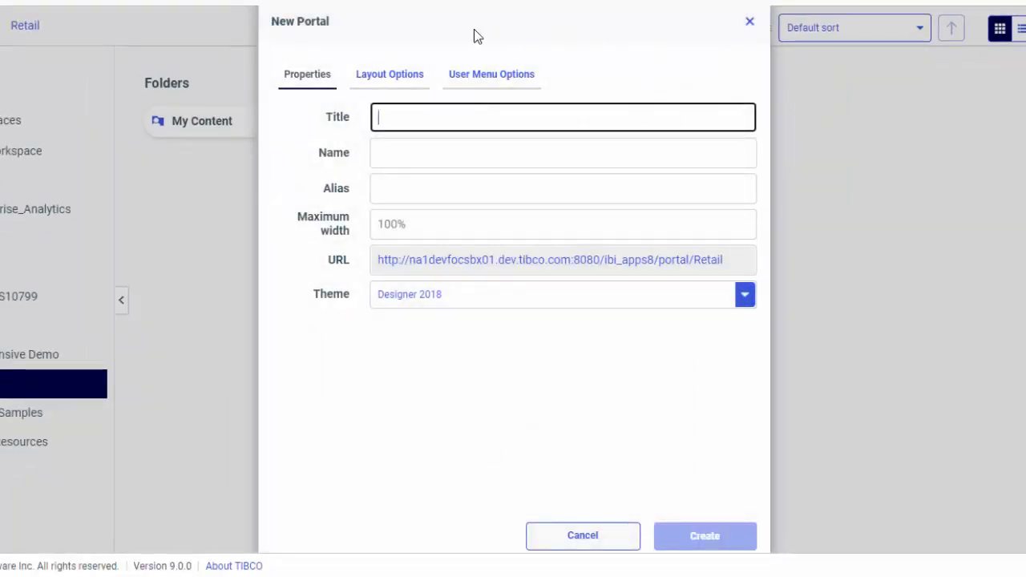
mouse_move(390, 73)
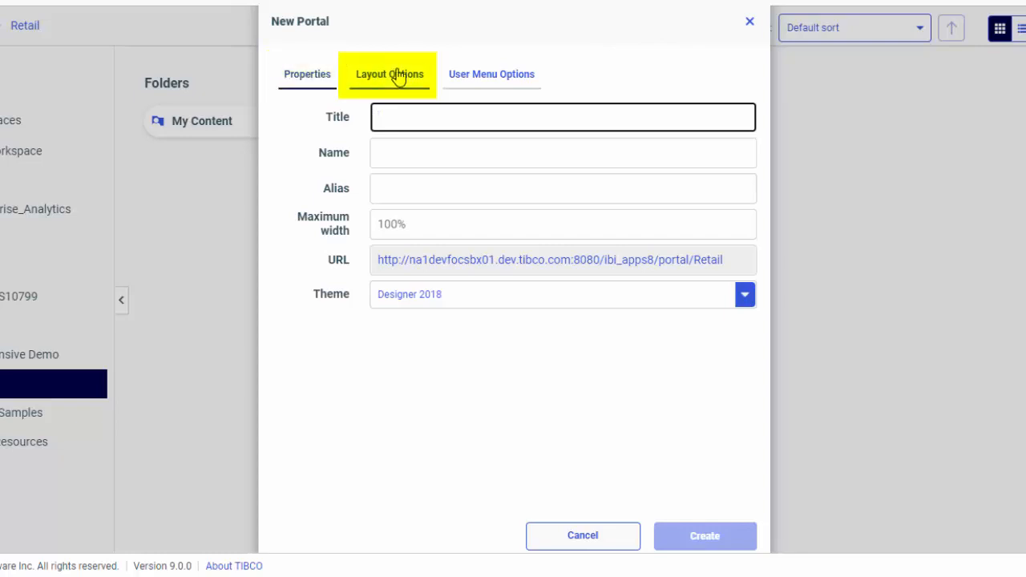
mouse_move(491, 73)
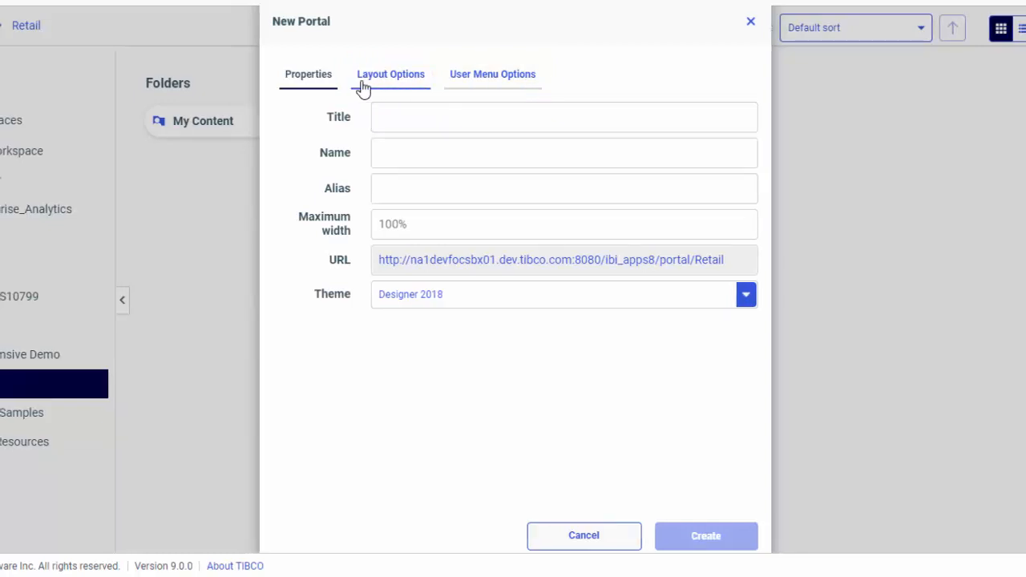
- Enter title Sales Portal (name Sales_Portal auto-fills) and alias sales for a portal/sales URL
left_click(565, 117)
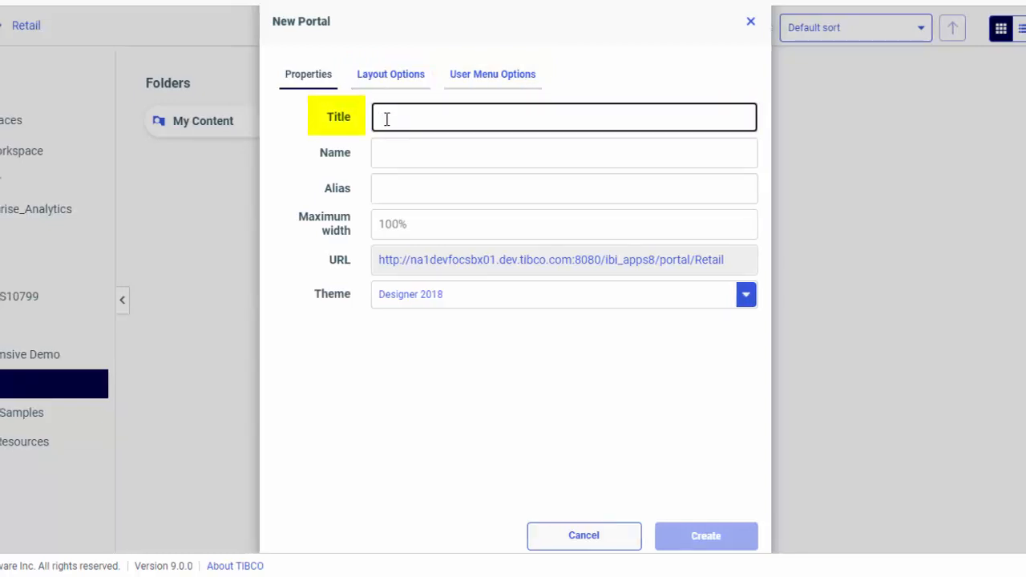
type("Sales Por")
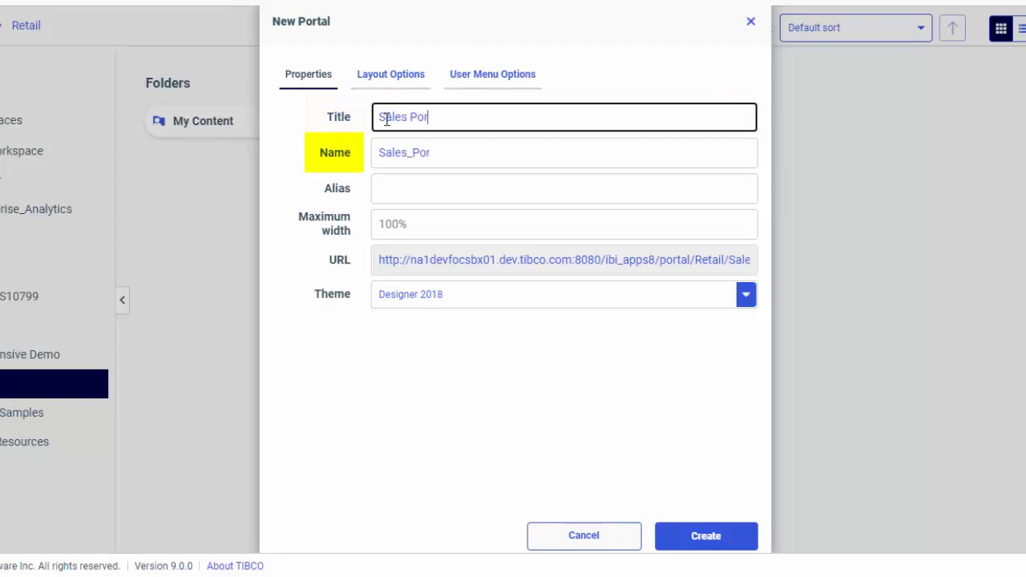
type("tal")
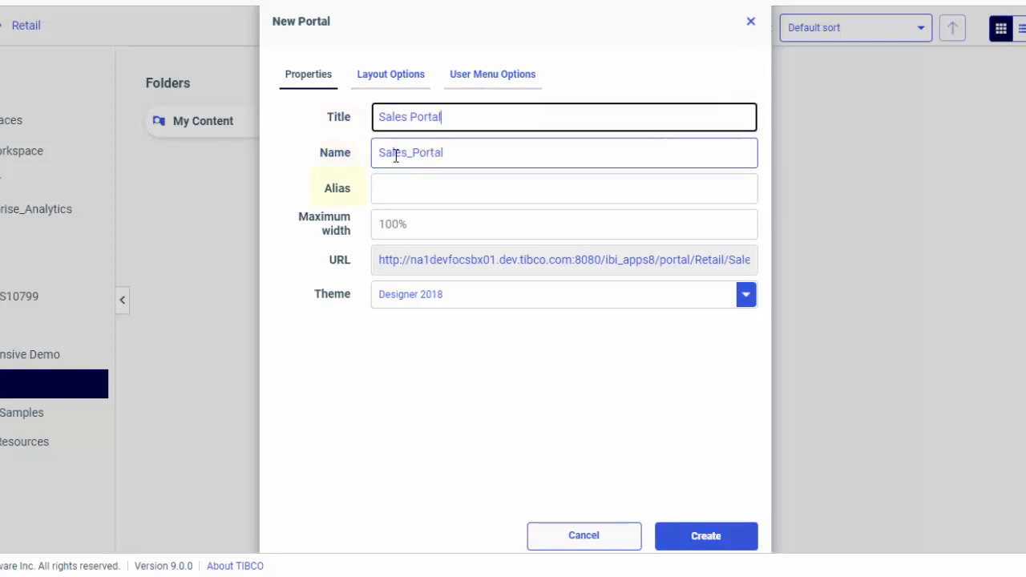
left_click(564, 187)
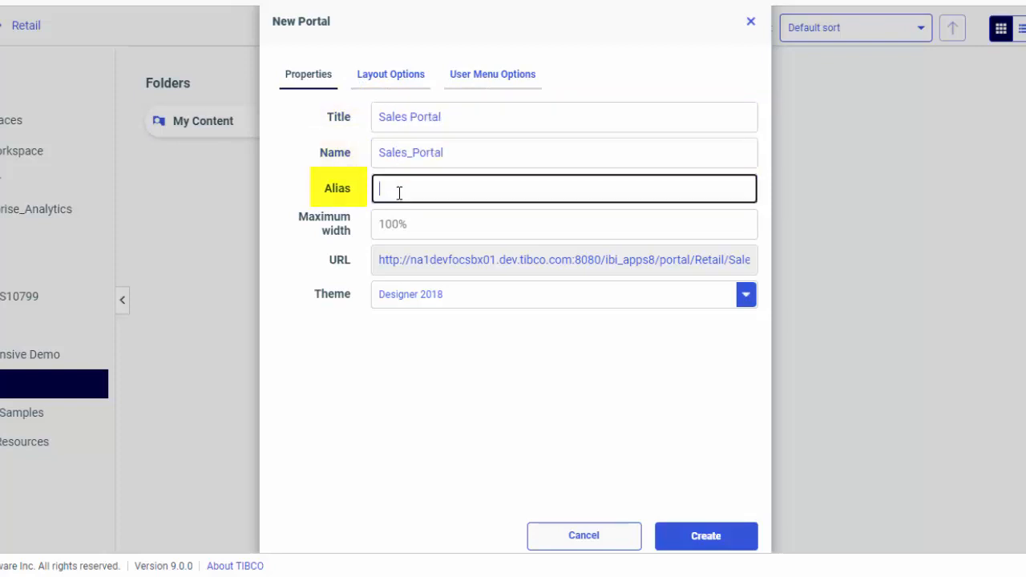
type("sales")
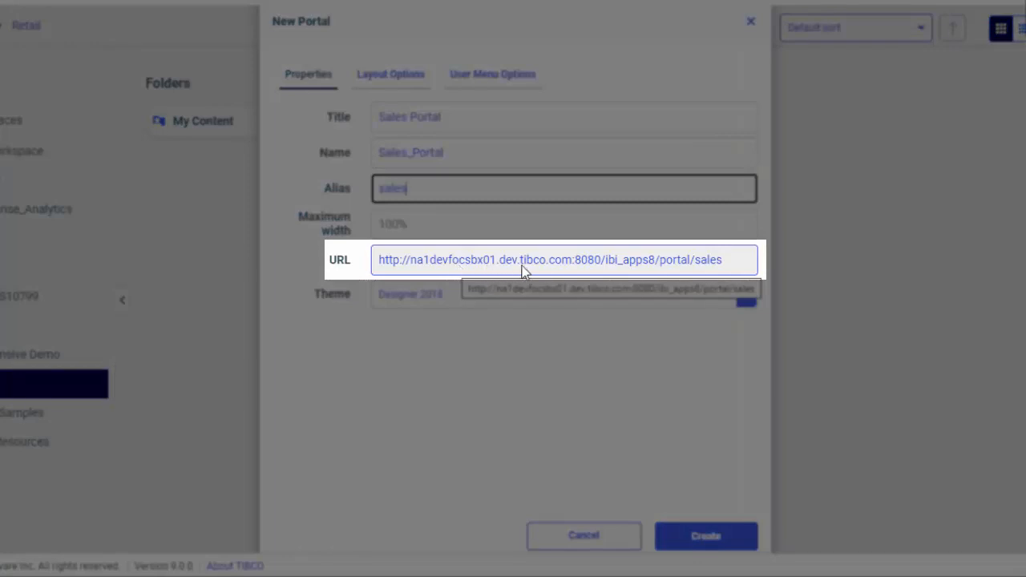
mouse_move(682, 276)
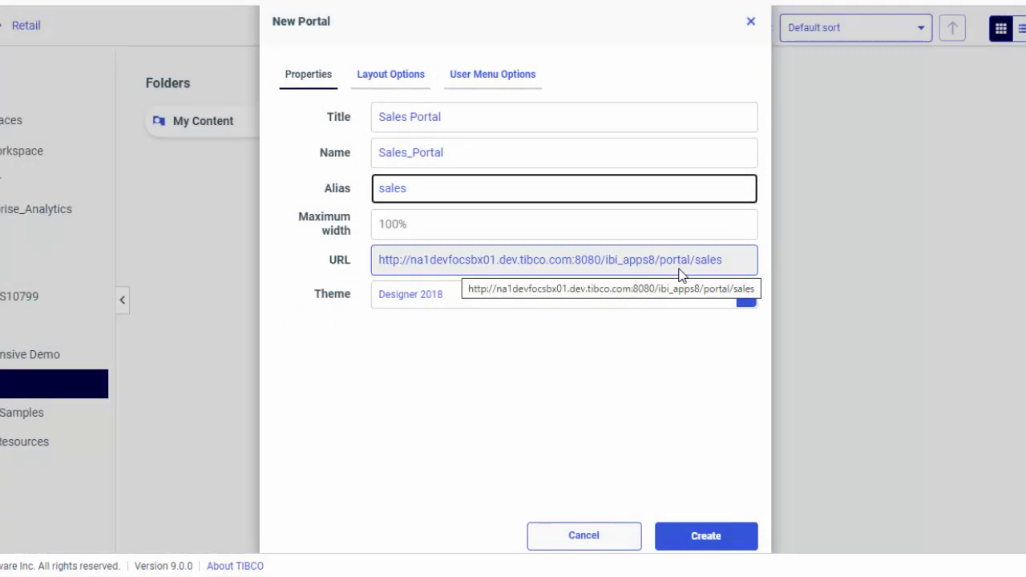
left_click(744, 295)
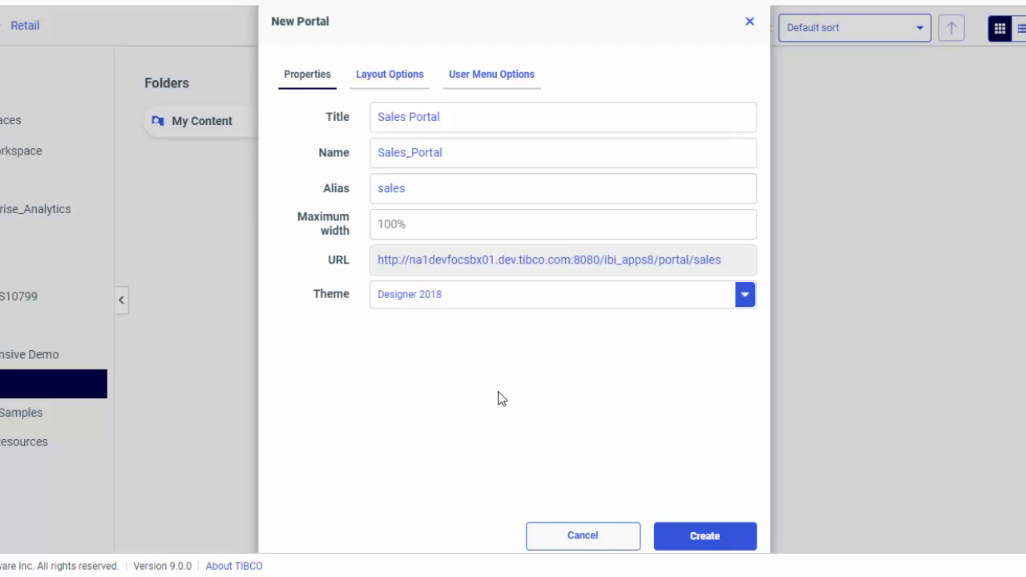
- In Layout Options choose Top & Side Navigation, keep banner, top navigation, title and logo, no custom logo
left_click(388, 74)
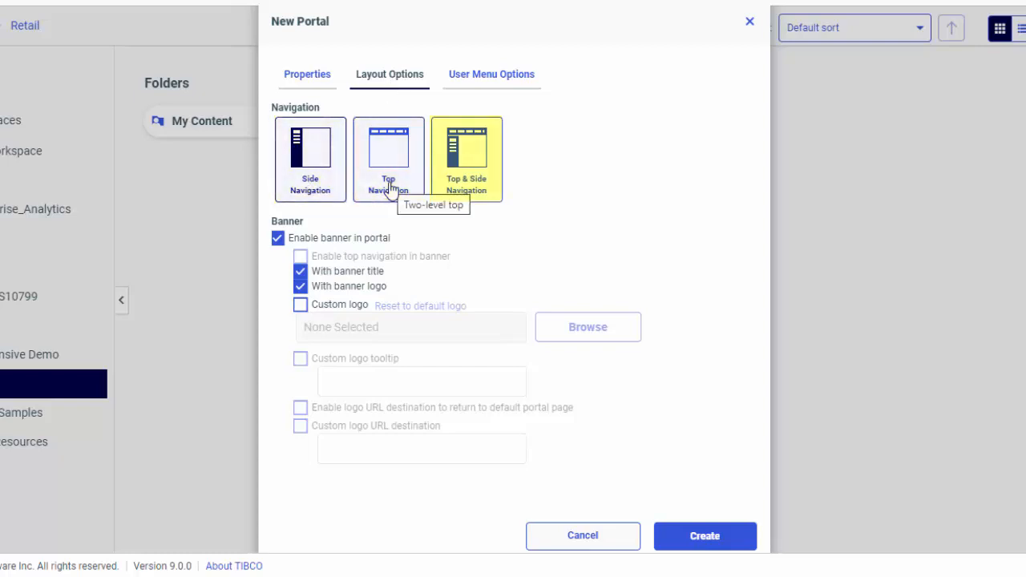
mouse_move(465, 192)
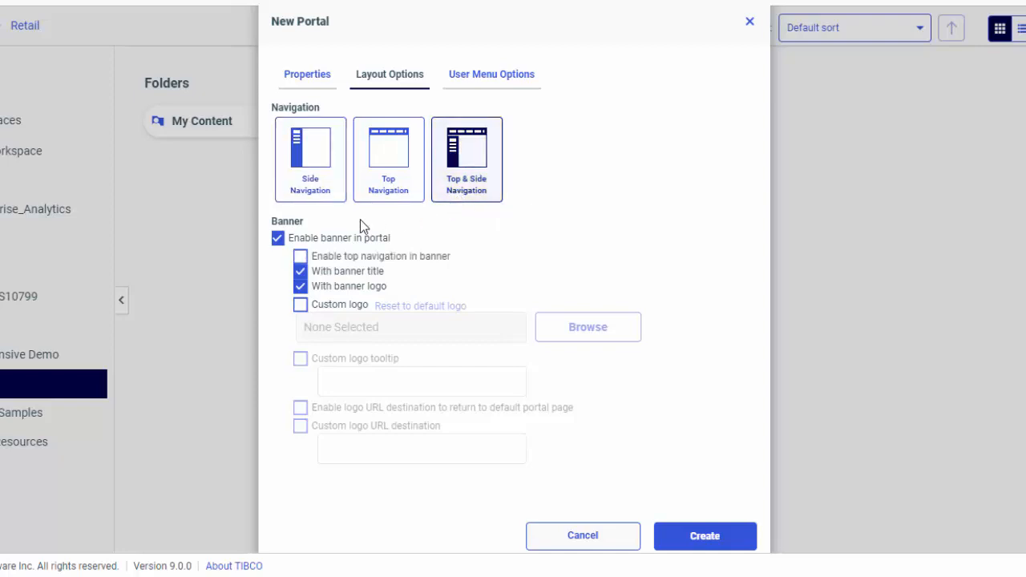
left_click(277, 237)
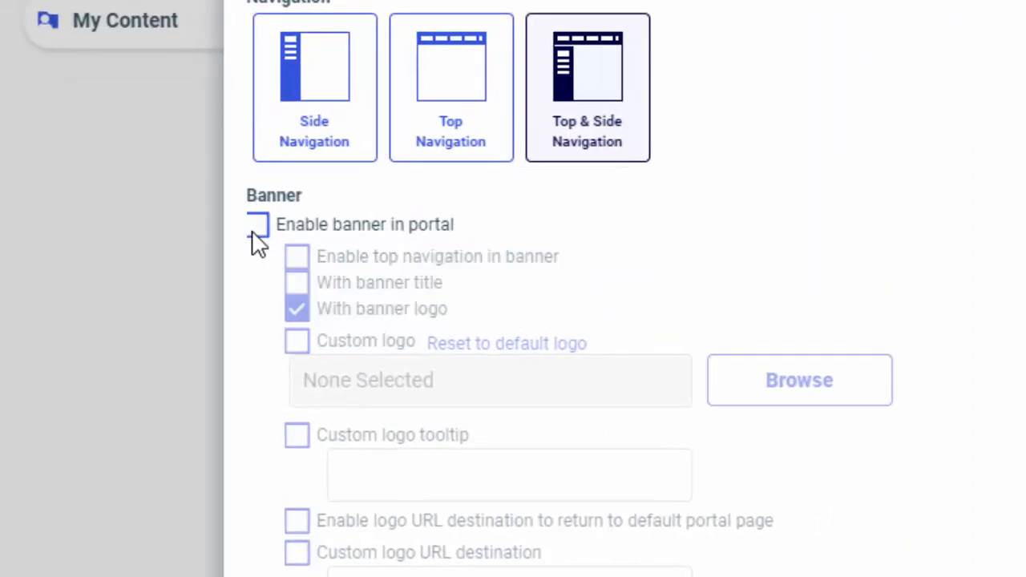
left_click(257, 224)
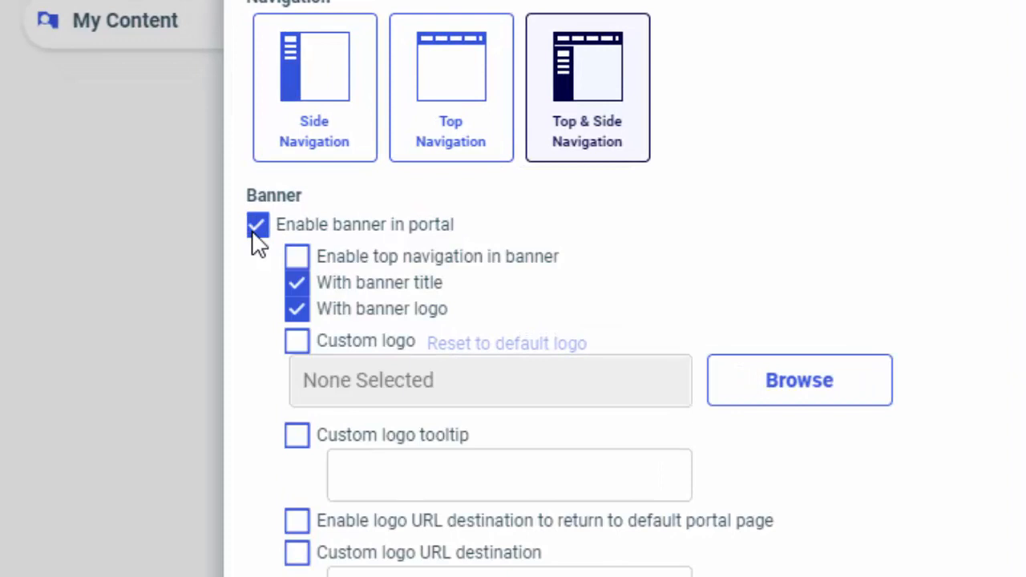
mouse_move(304, 270)
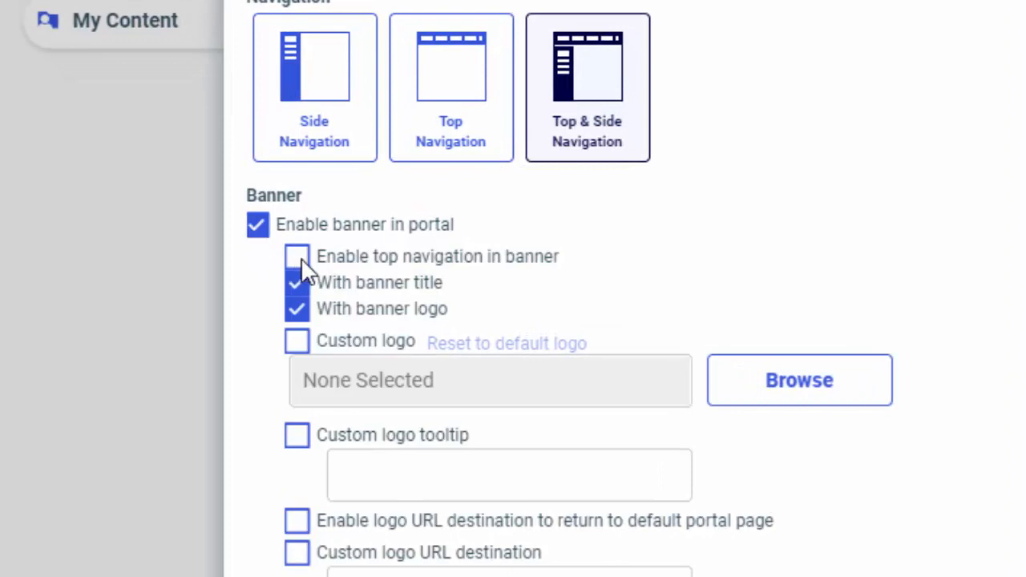
left_click(297, 257)
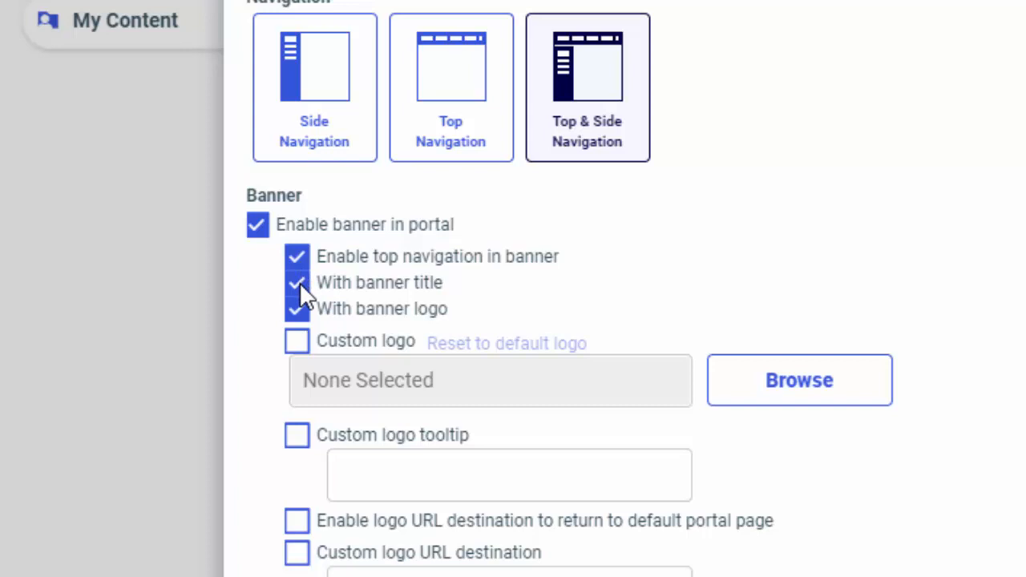
mouse_move(305, 328)
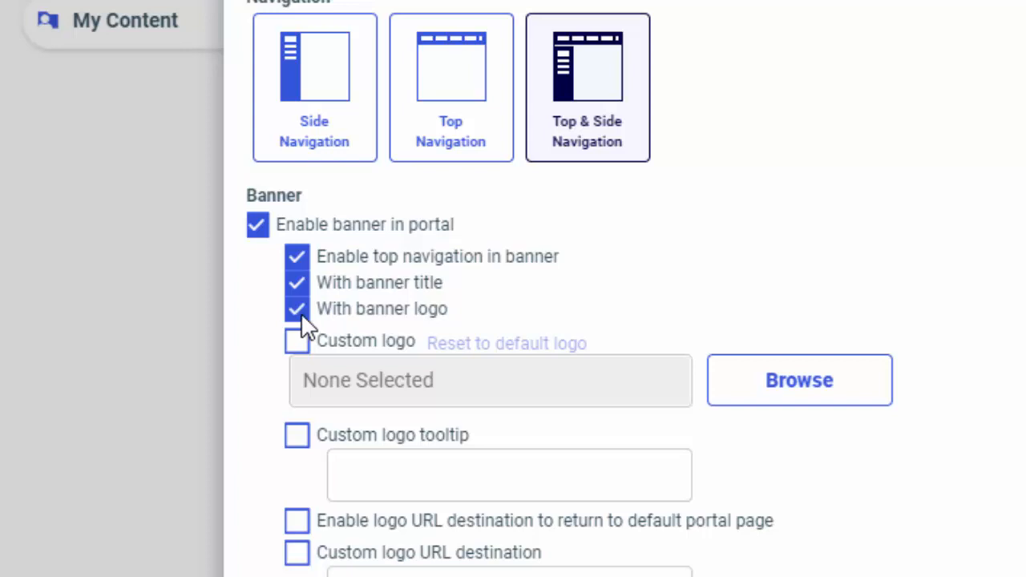
mouse_move(302, 340)
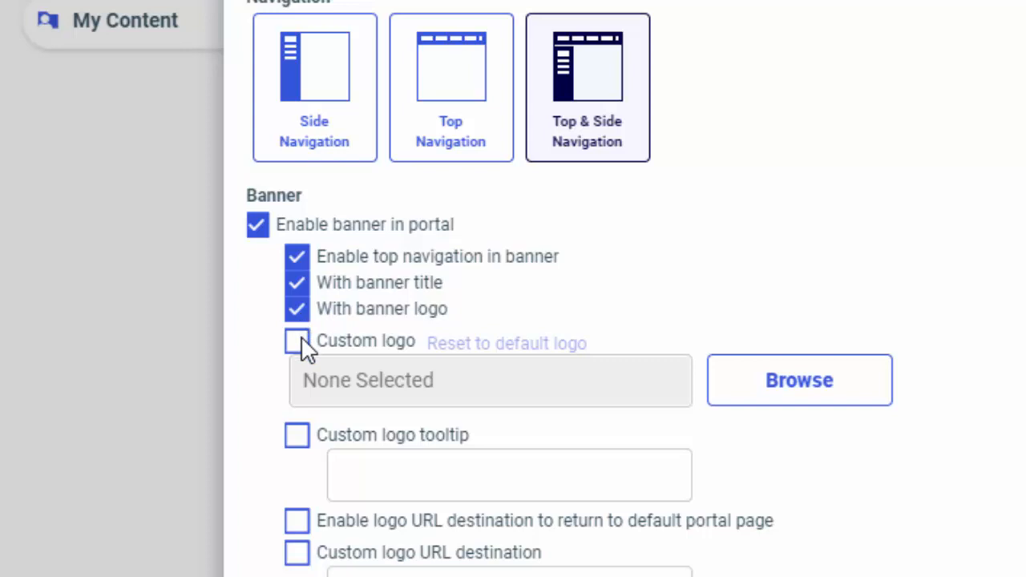
left_click(297, 340)
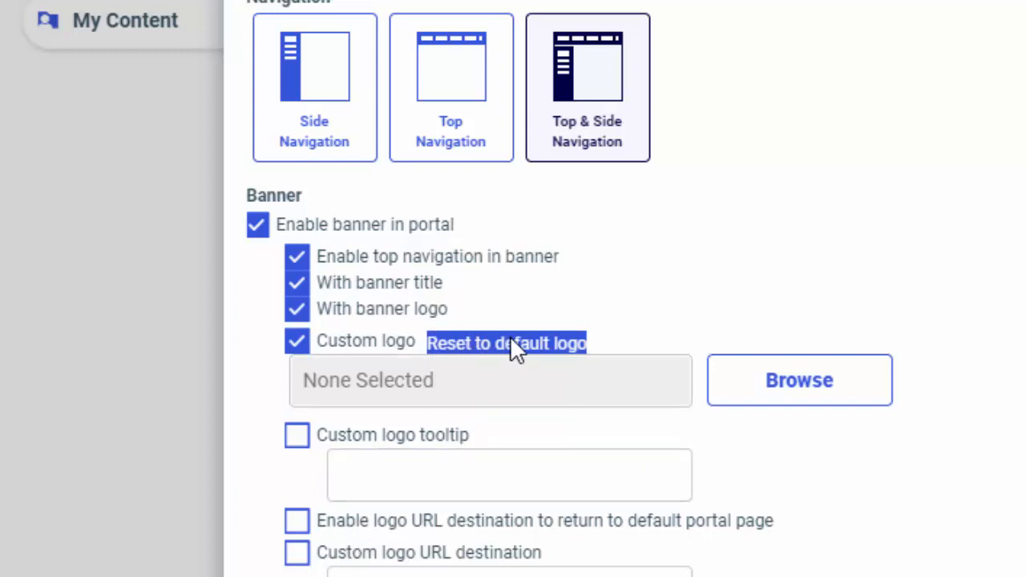
left_click(296, 340)
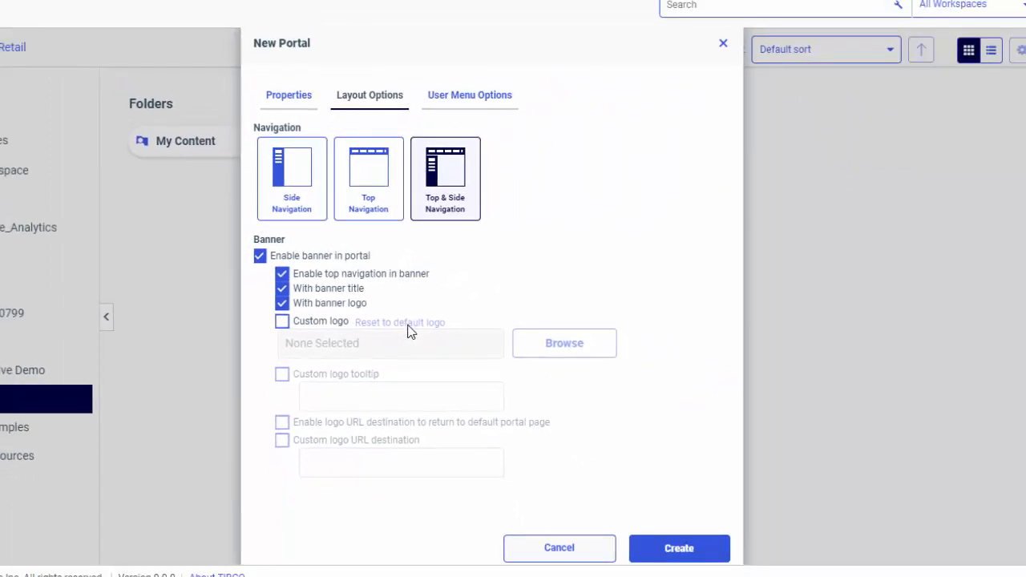
- In User Menu Options enable Create My Pages and keep the user menu limited to Help and Sign Out
left_click(470, 95)
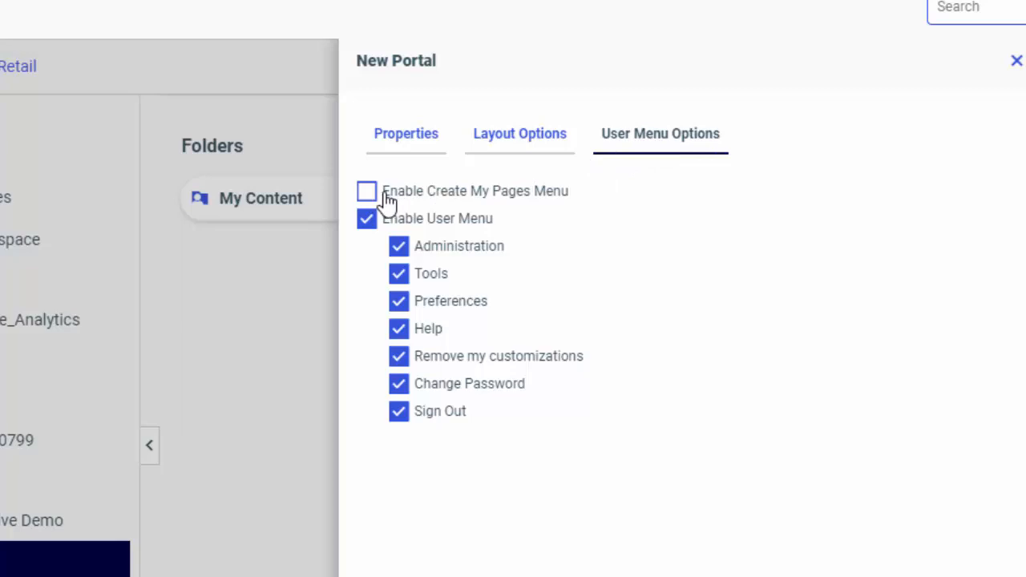
left_click(366, 191)
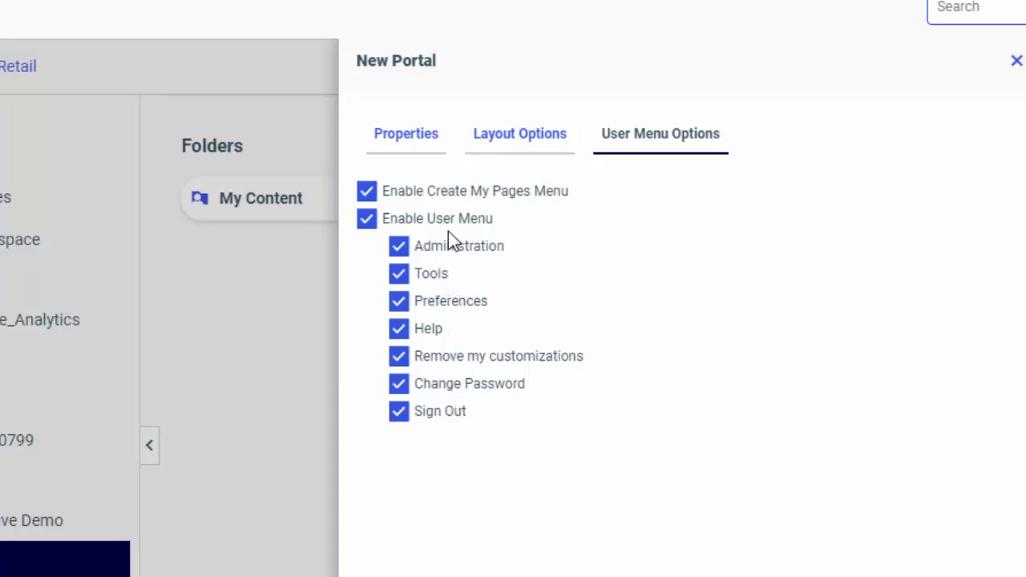
mouse_move(449, 233)
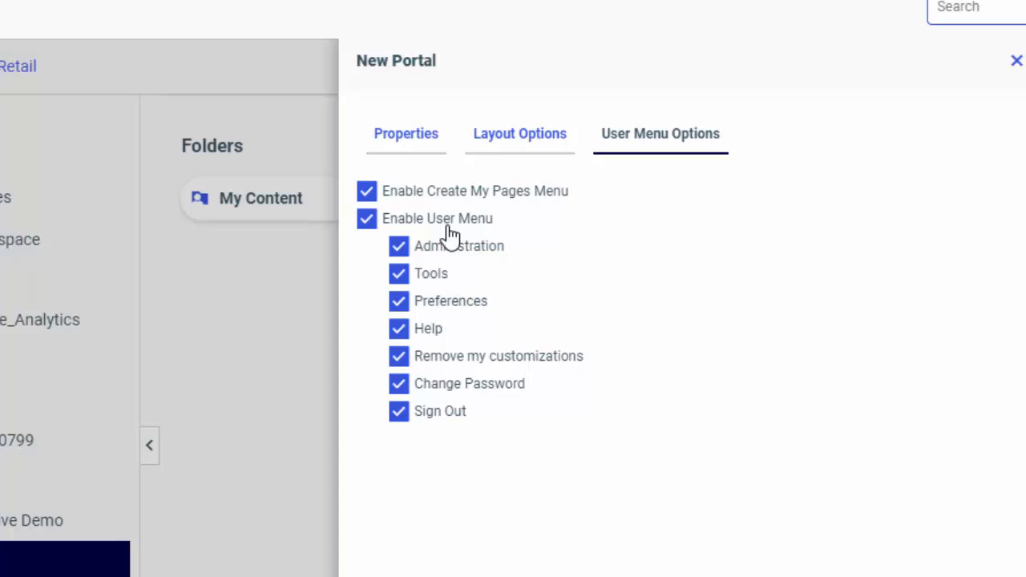
mouse_move(377, 227)
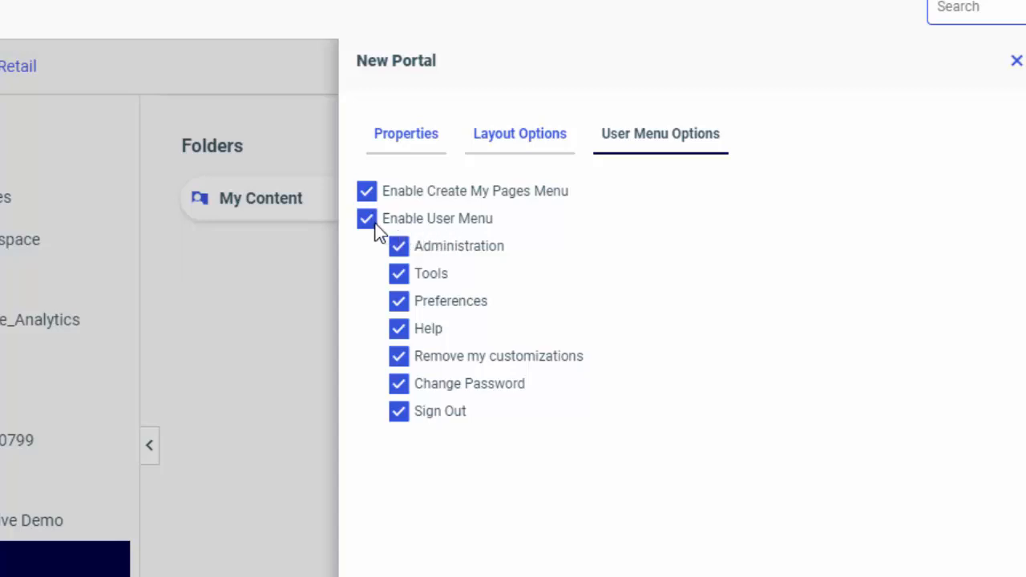
left_click(366, 218)
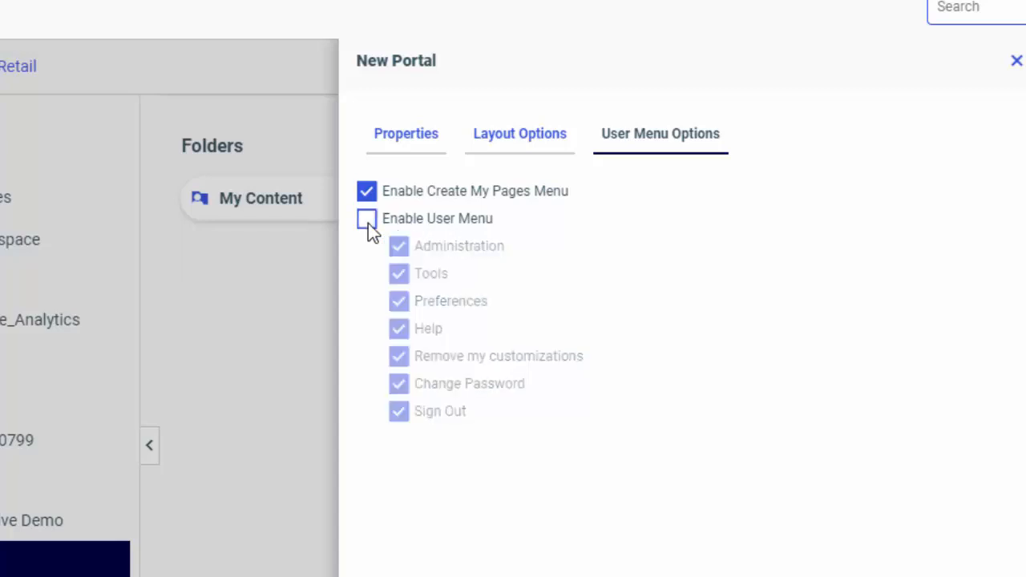
left_click(365, 218)
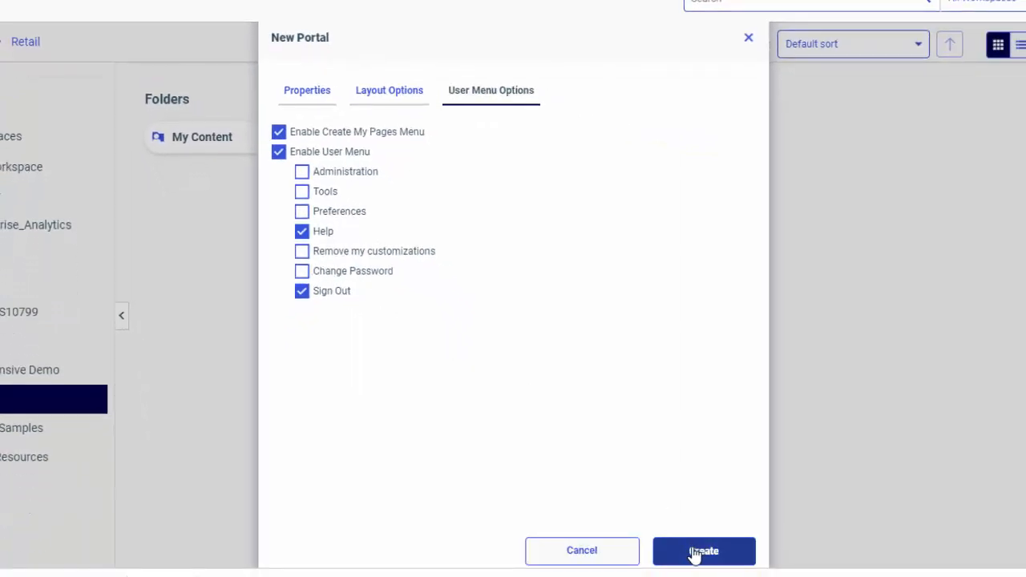
- Create the Sales Portal in the Retail workspace and open it to its My Pages folder
left_click(702, 552)
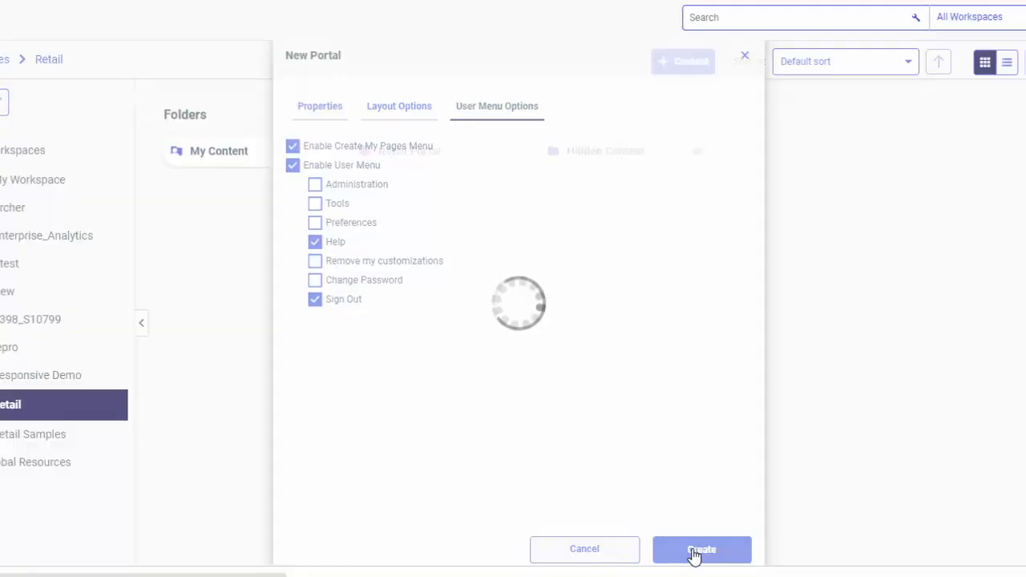
left_click(703, 548)
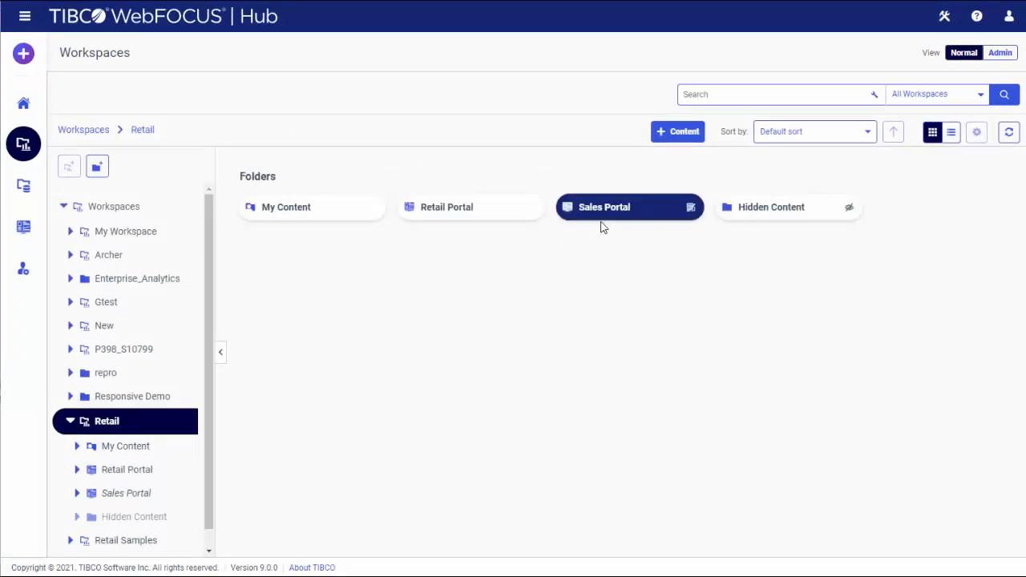
left_click(629, 207)
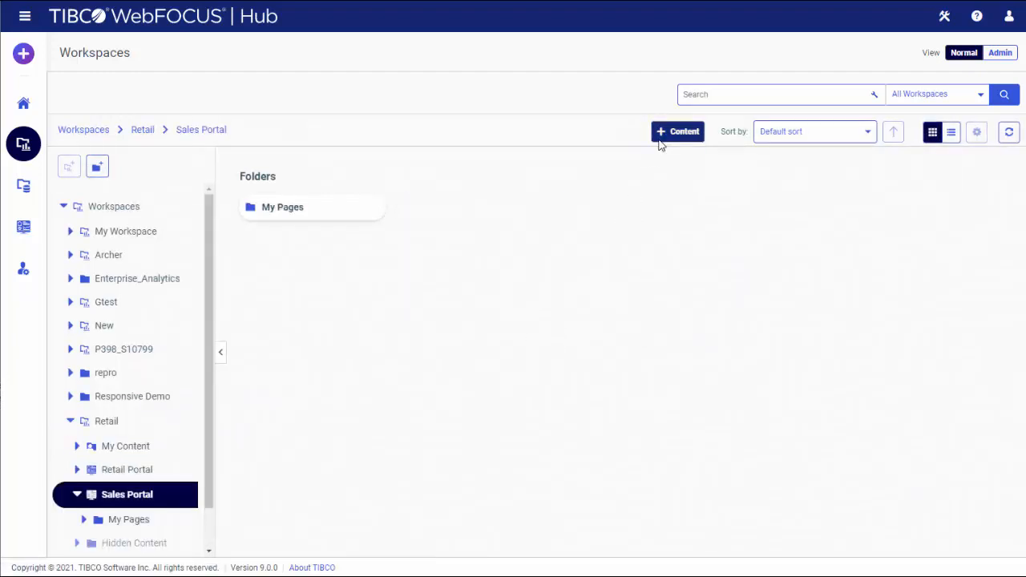
- Add a new folder named Reports to the Sales Portal and open it
left_click(679, 131)
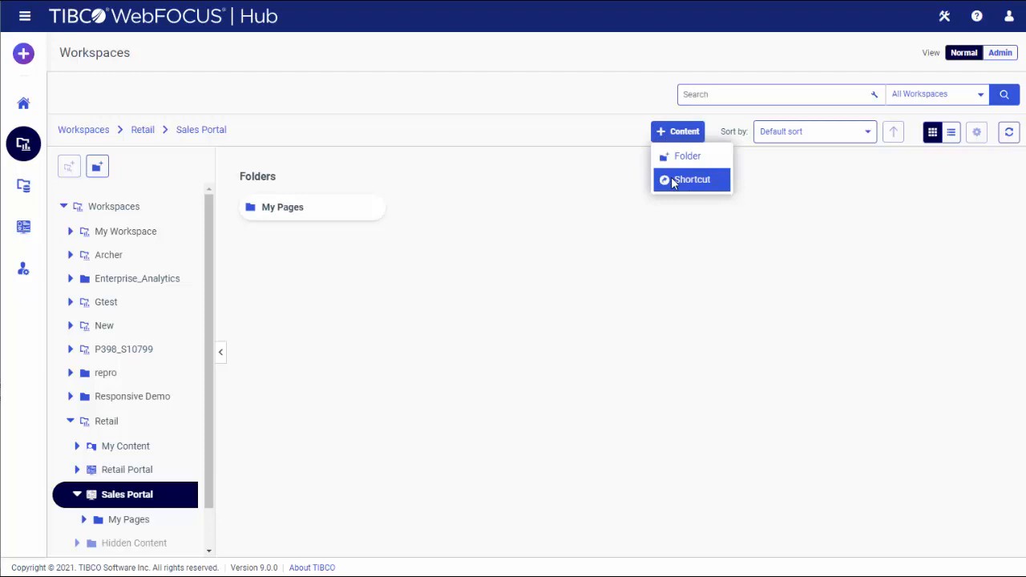
left_click(686, 155)
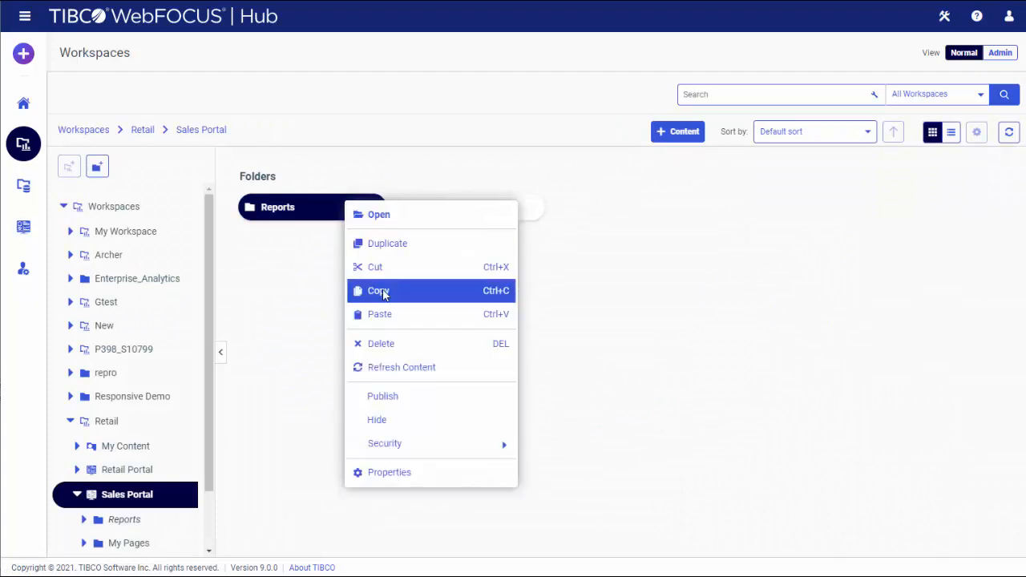
left_click(378, 290)
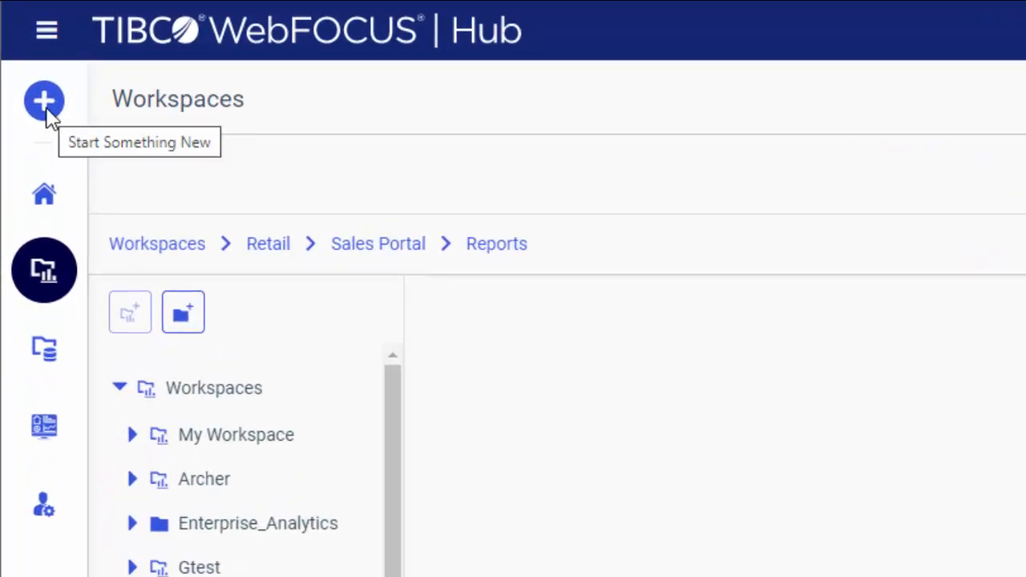
left_click(45, 99)
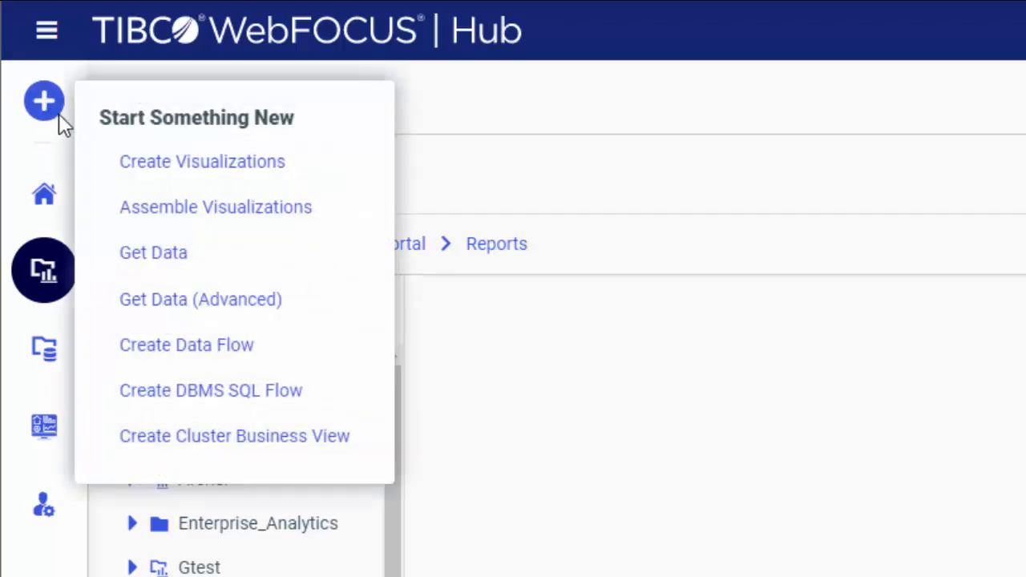
mouse_move(202, 160)
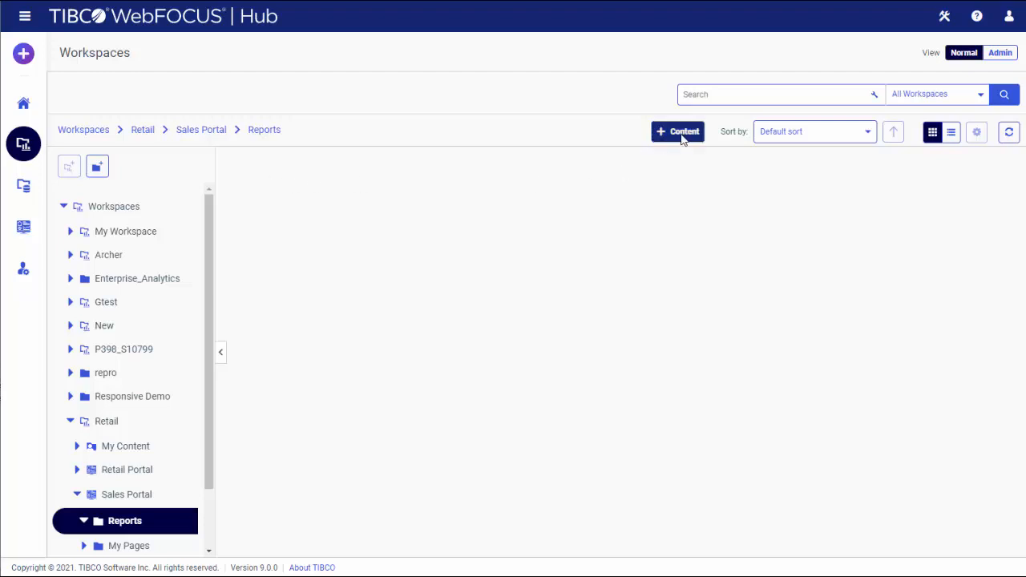
- Add a shortcut in Reports targeting Responsive Demo's Standalone Page
left_click(678, 131)
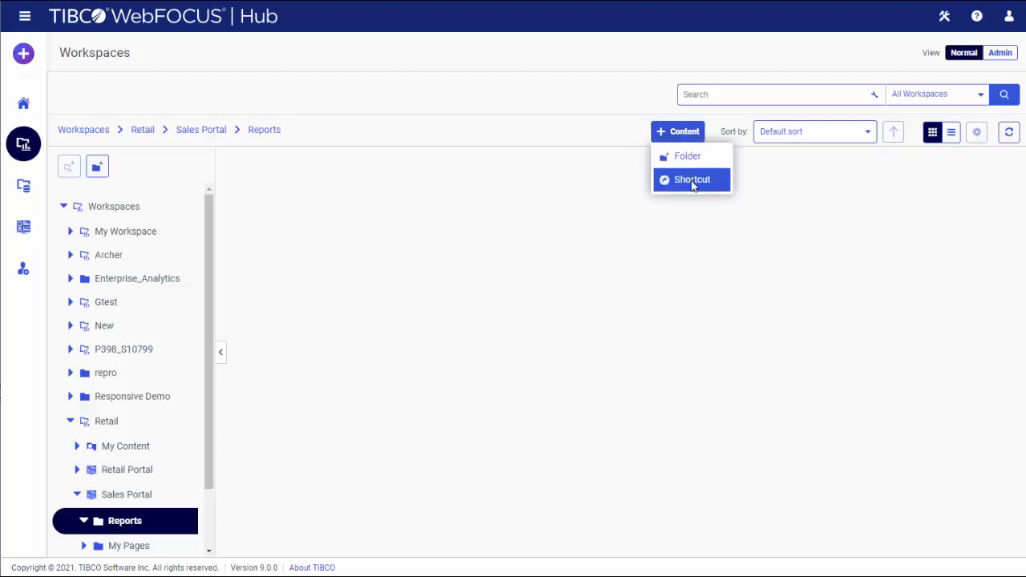
left_click(691, 180)
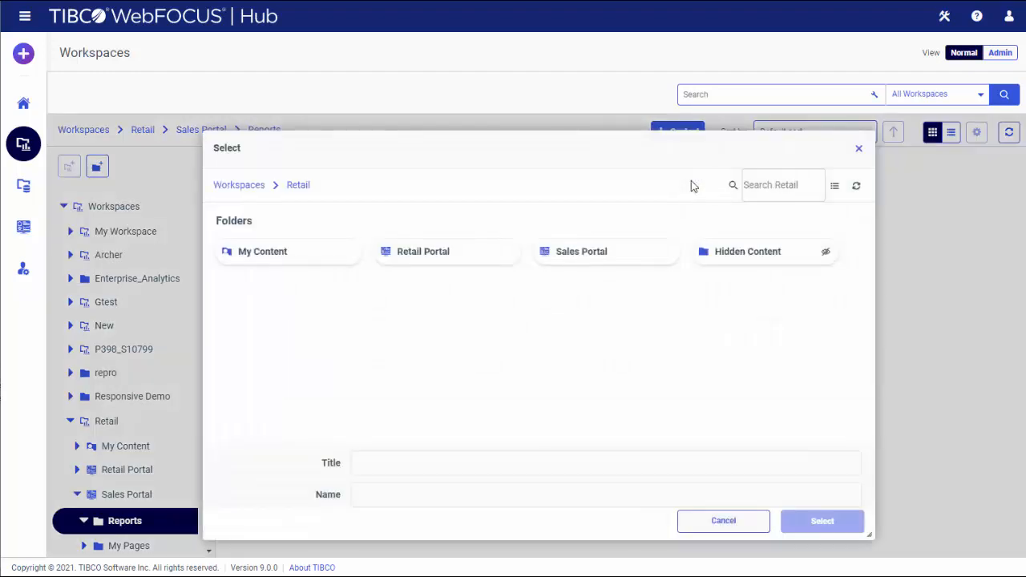
left_click(299, 184)
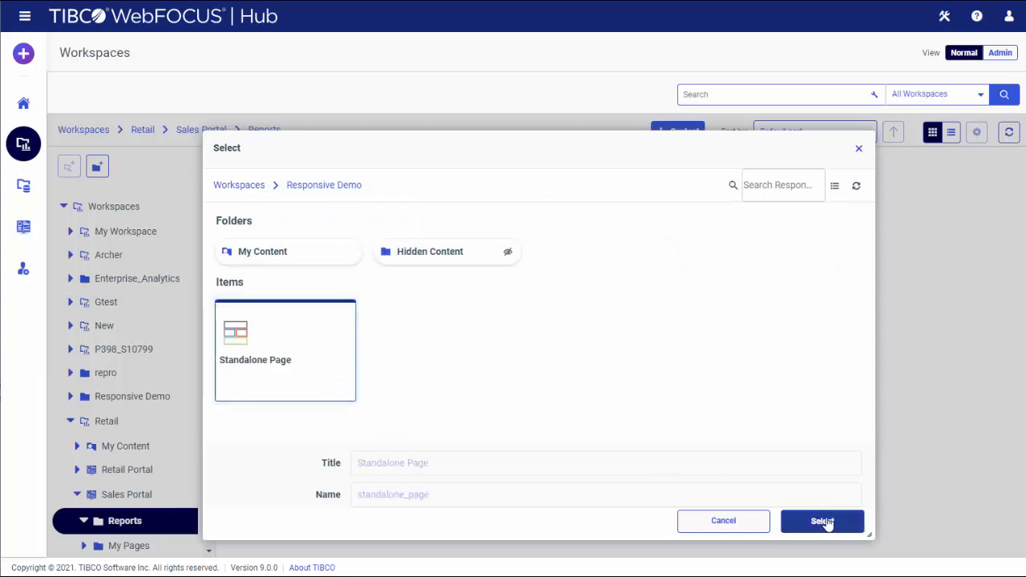
left_click(821, 520)
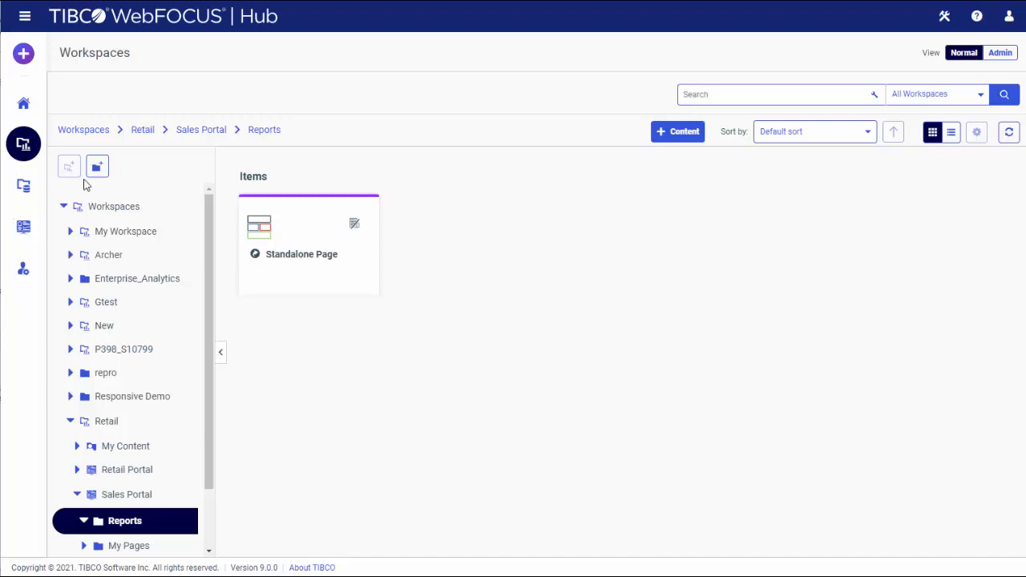
left_click(127, 468)
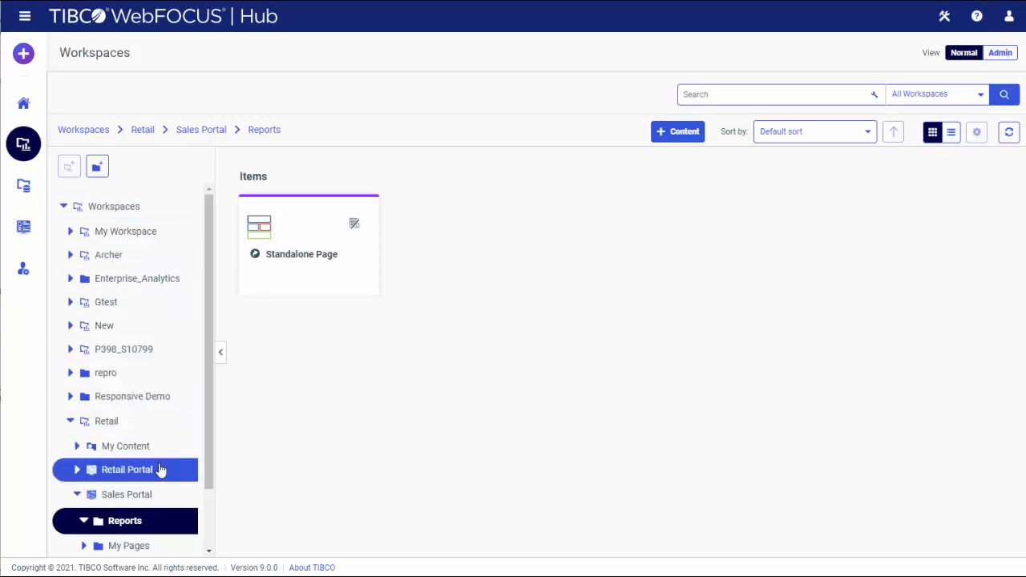
- Run the Retail Portal and show the Retail Metrics Q1 Profit by Region charts
left_click(106, 420)
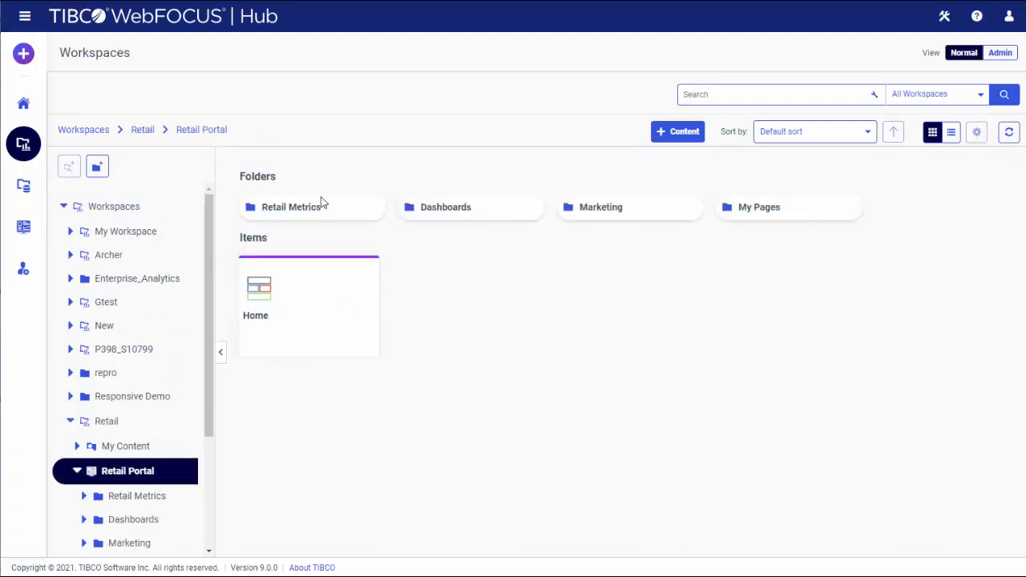
mouse_move(600, 207)
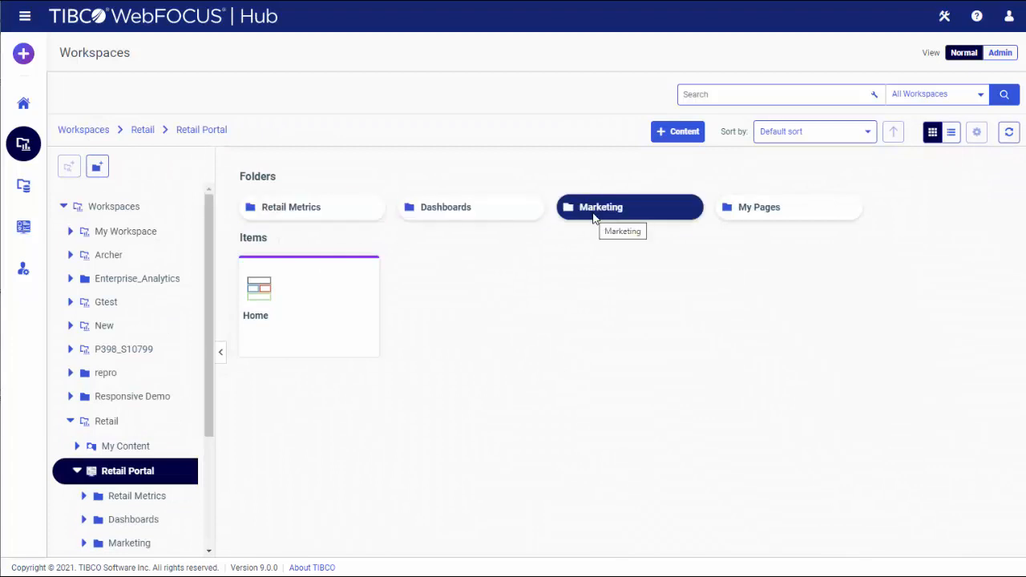
mouse_move(536, 24)
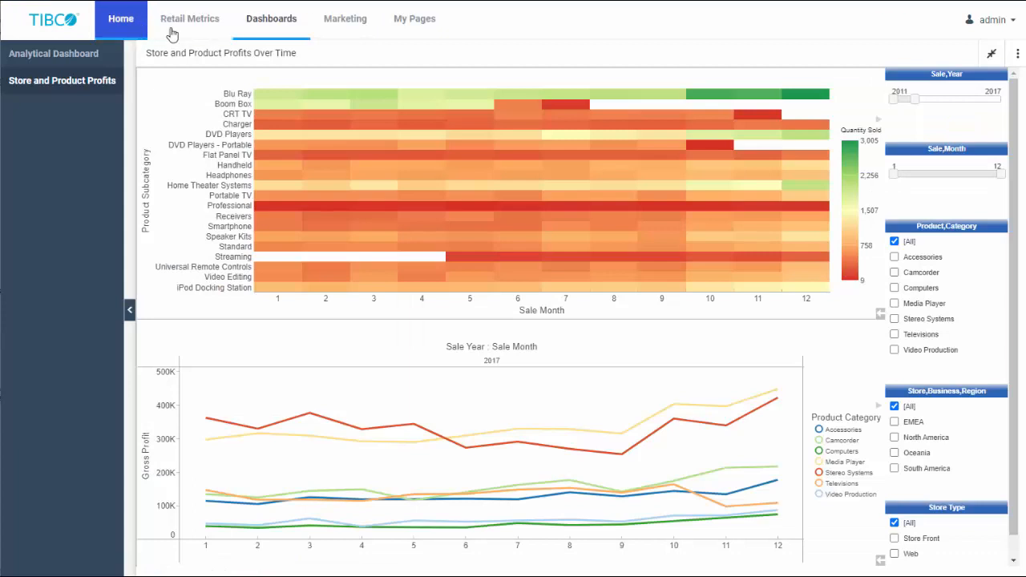
left_click(271, 19)
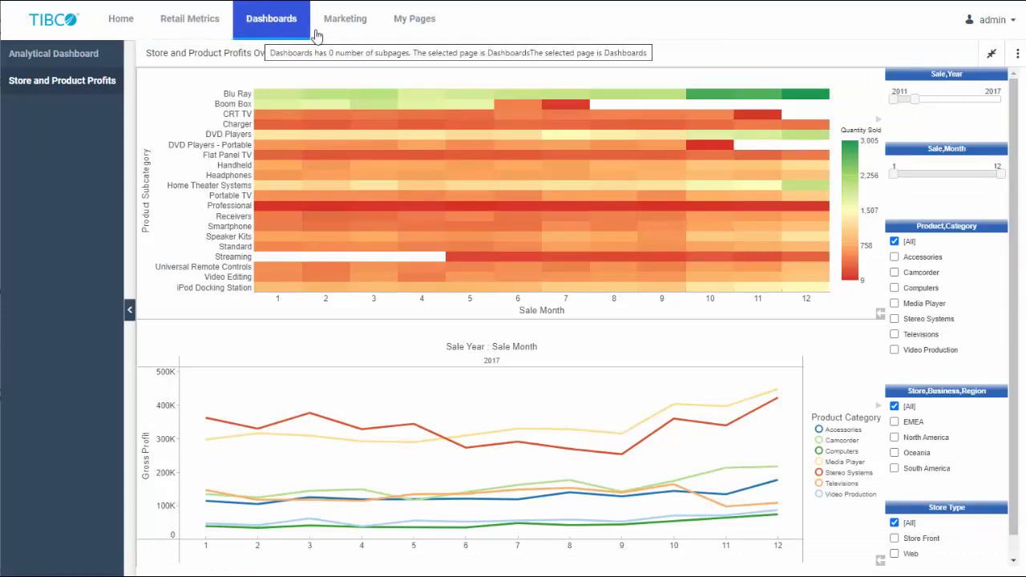
left_click(189, 19)
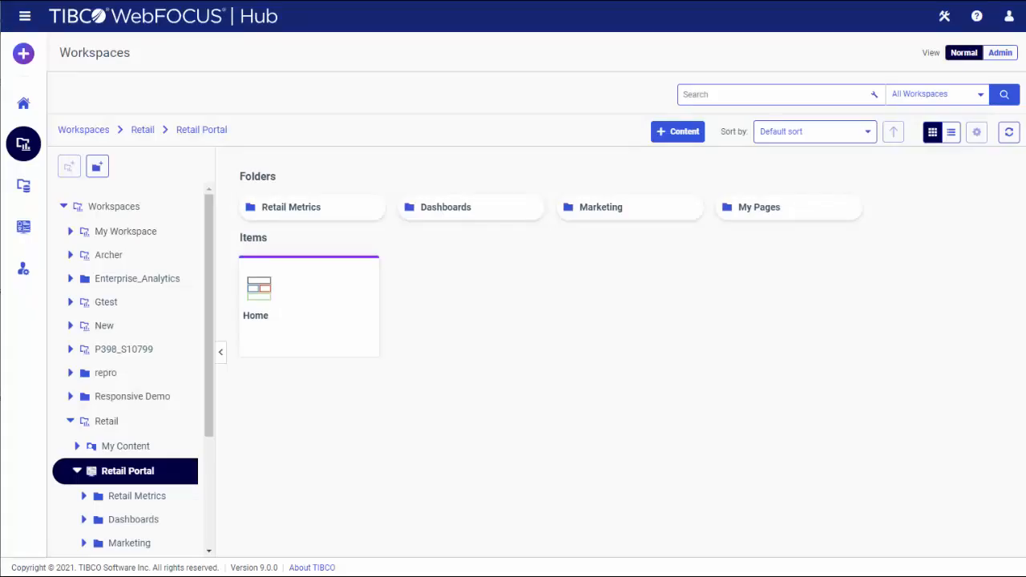
left_click(292, 207)
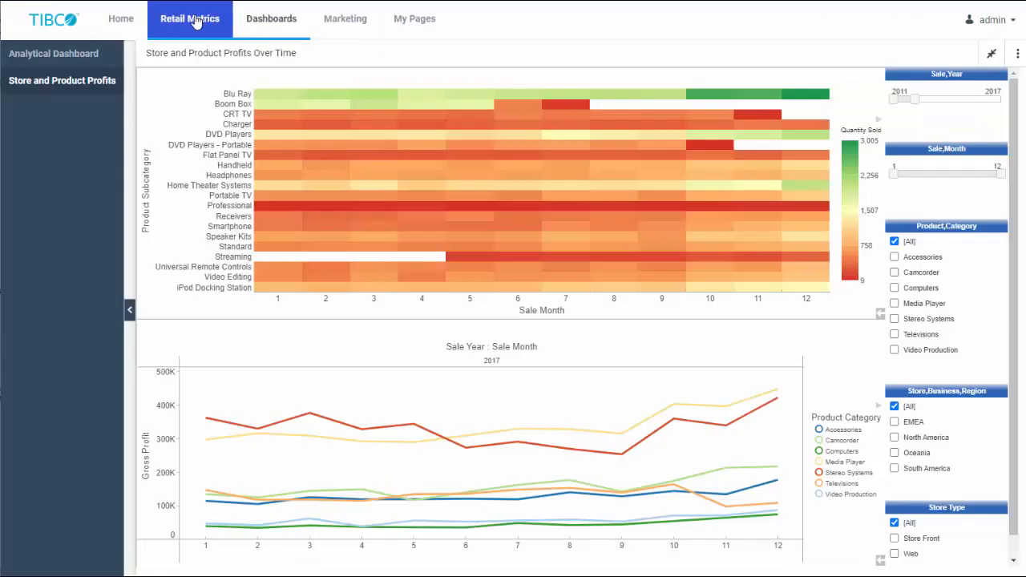
left_click(189, 19)
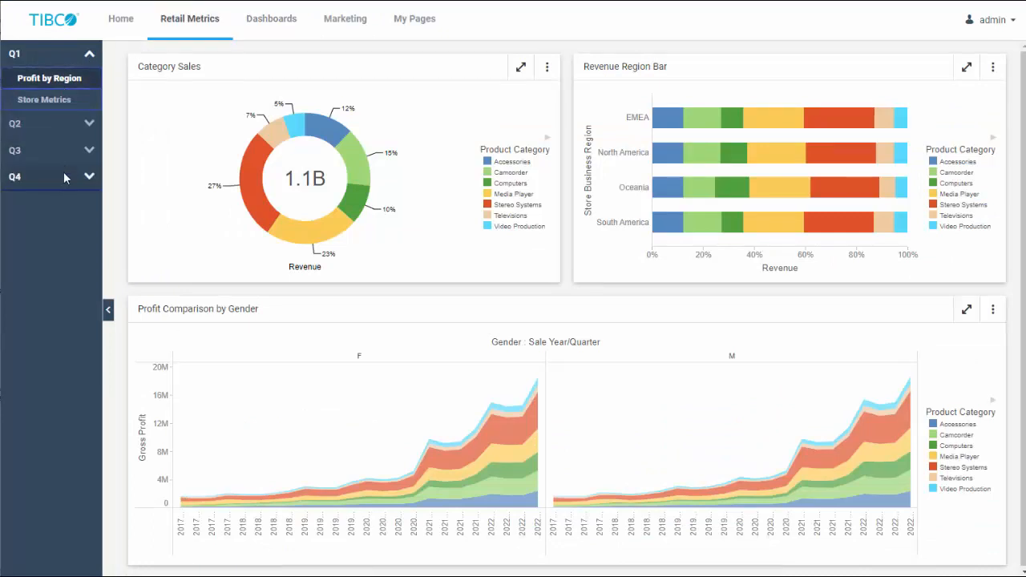
left_click(24, 80)
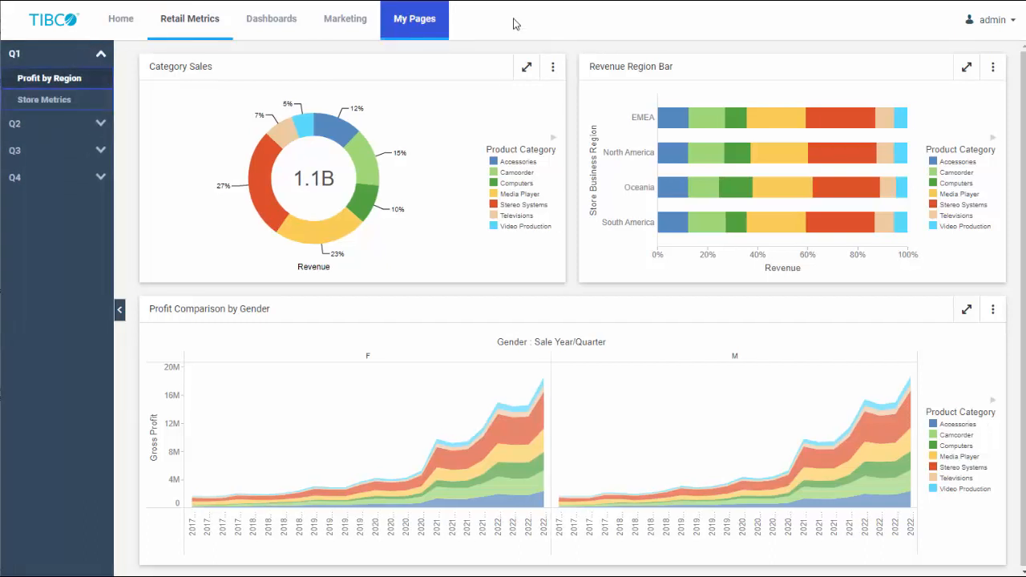
left_click(189, 20)
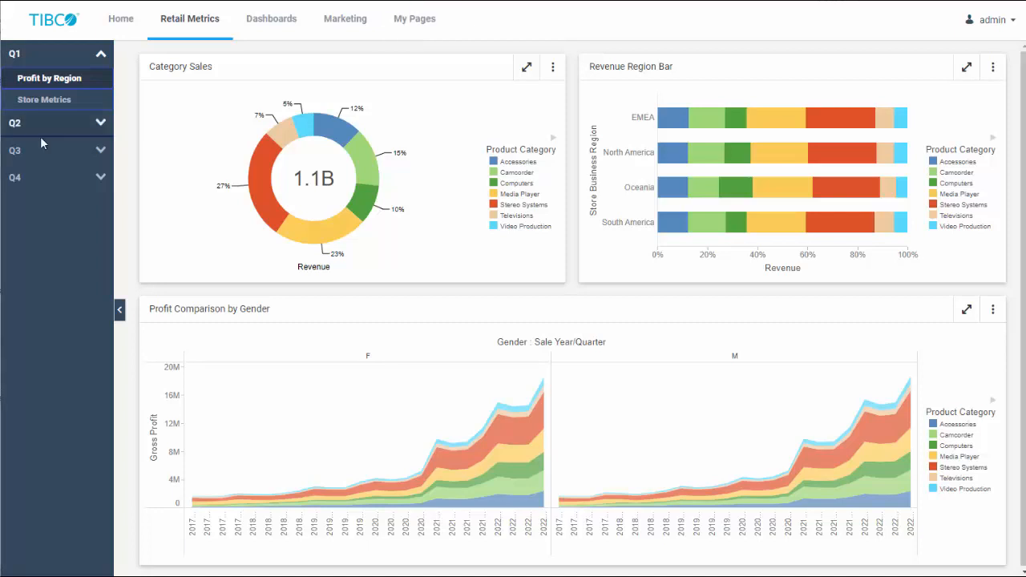
mouse_move(379, 279)
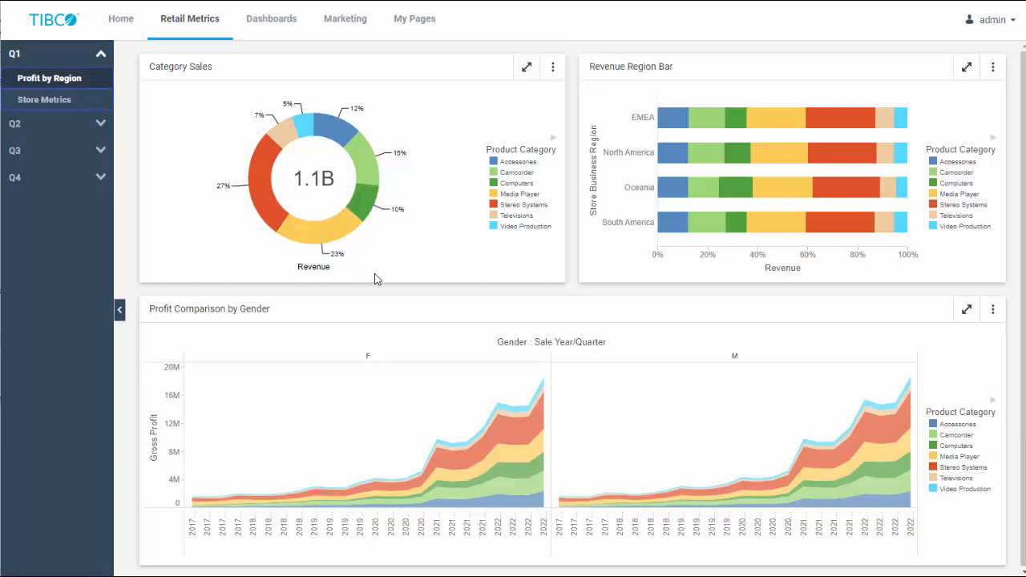
- Add a Grid 2-1 My Pages page with Arc - Sales by Region and Highest Margin Products charts
left_click(413, 19)
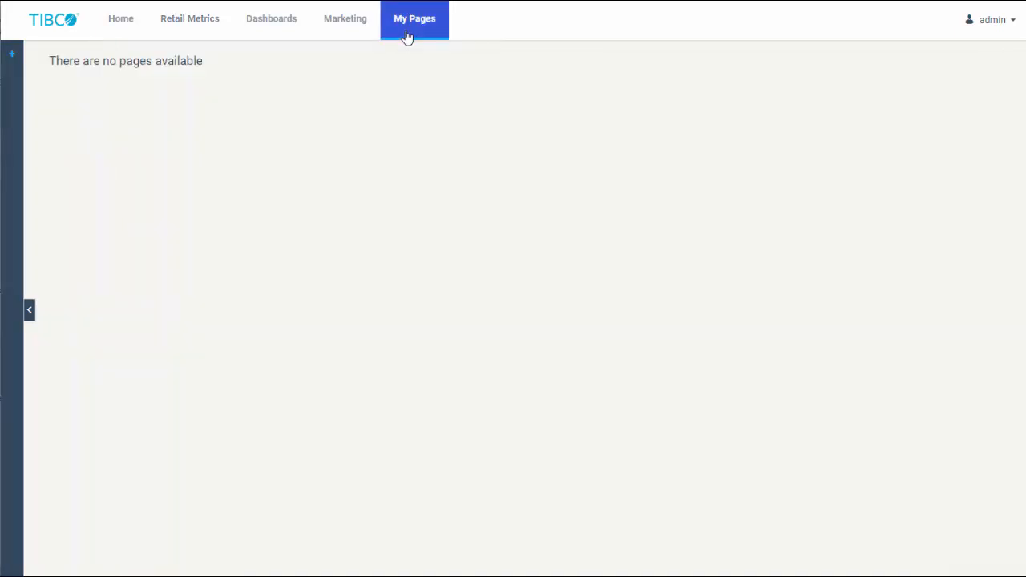
mouse_move(13, 54)
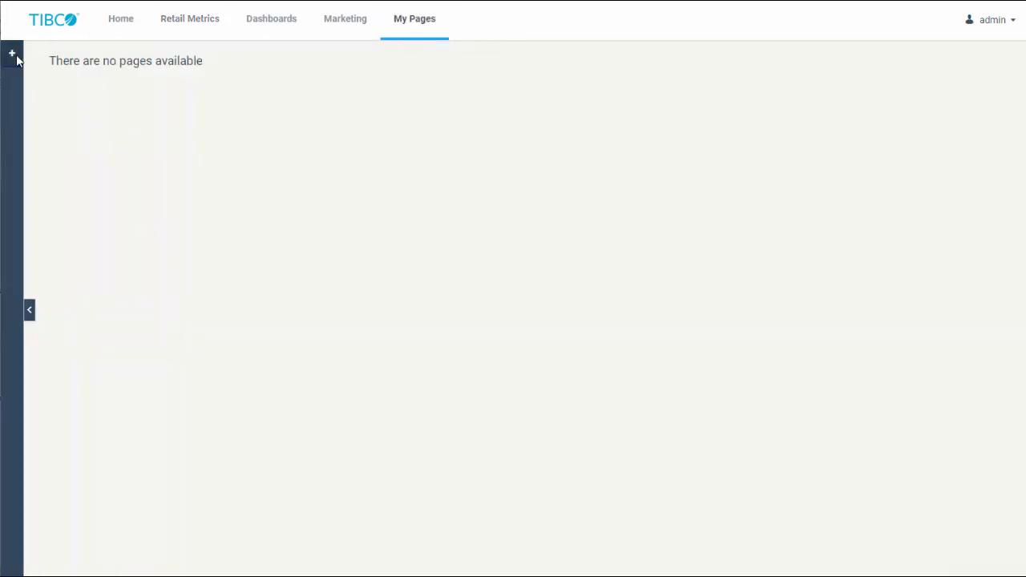
left_click(13, 53)
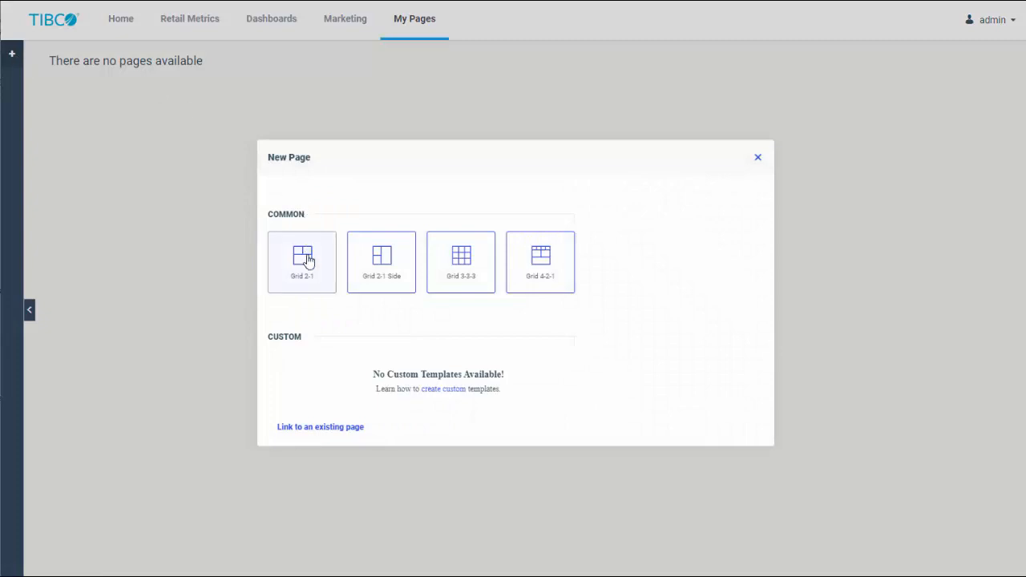
left_click(302, 262)
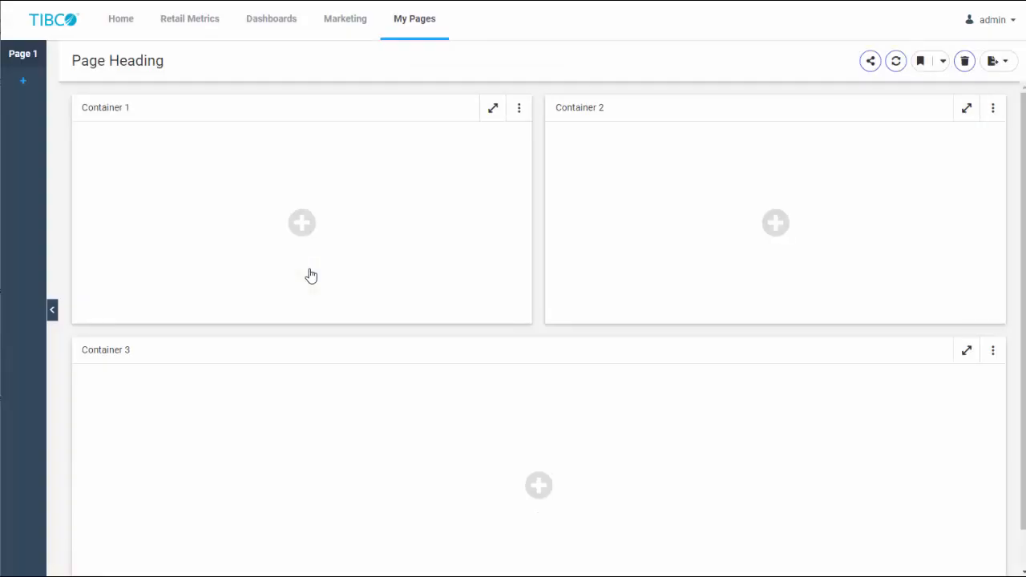
left_click(301, 222)
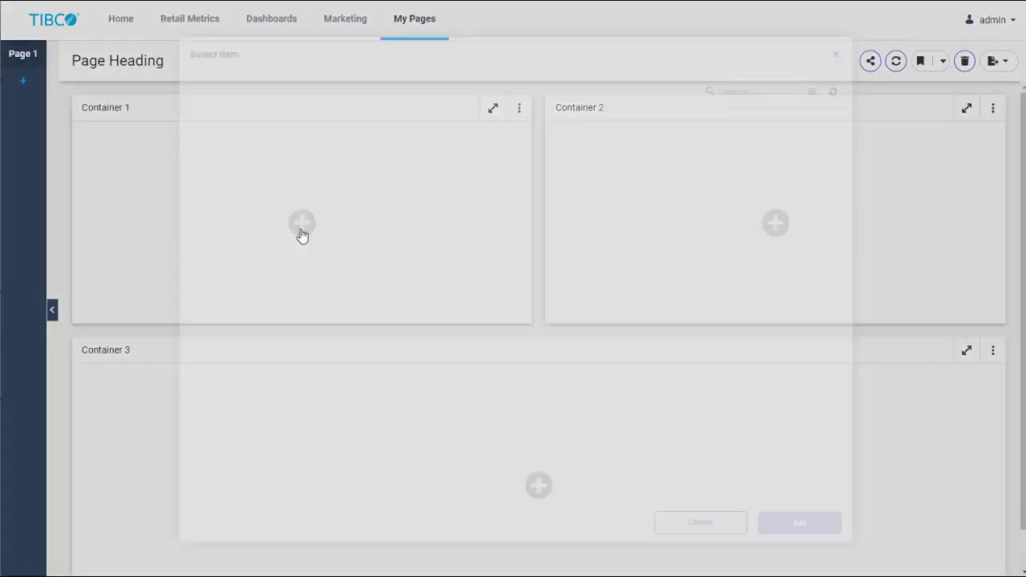
left_click(302, 223)
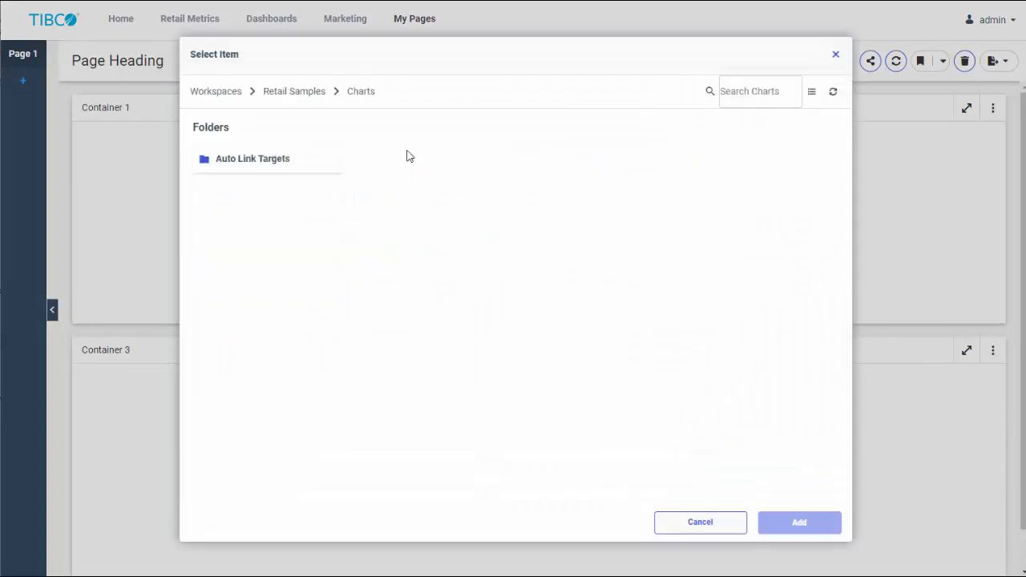
left_click(799, 523)
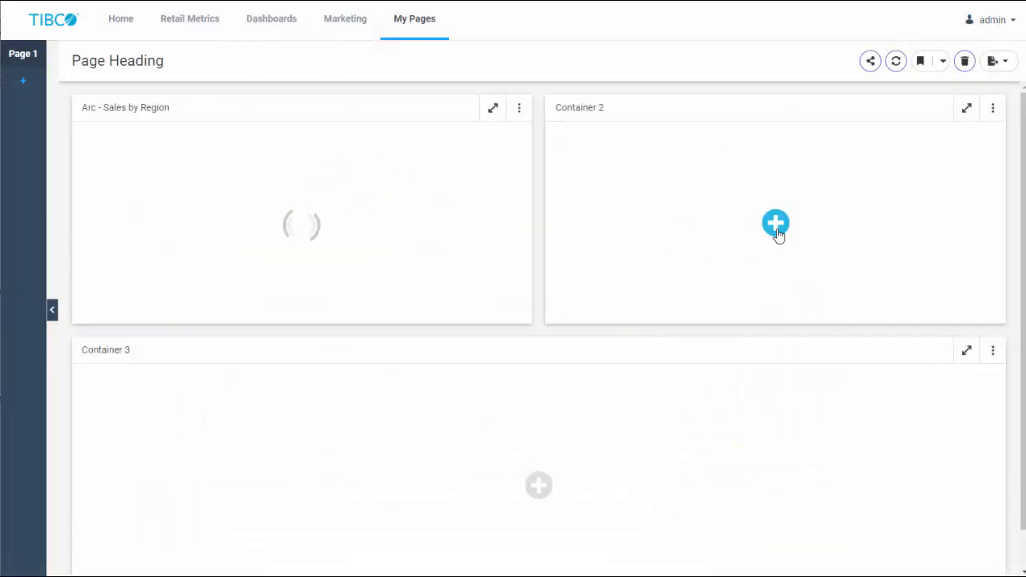
left_click(776, 223)
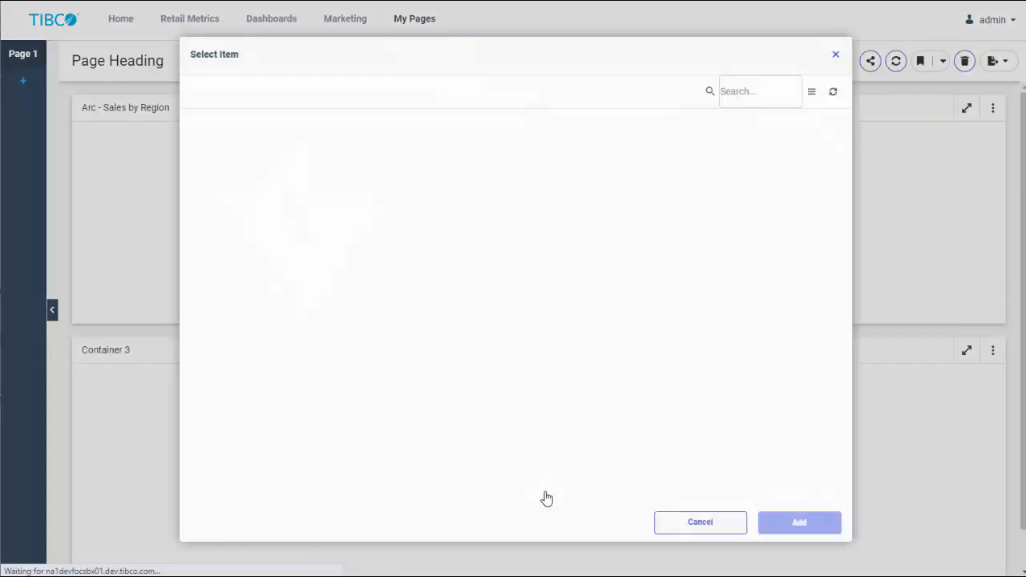
left_click(798, 523)
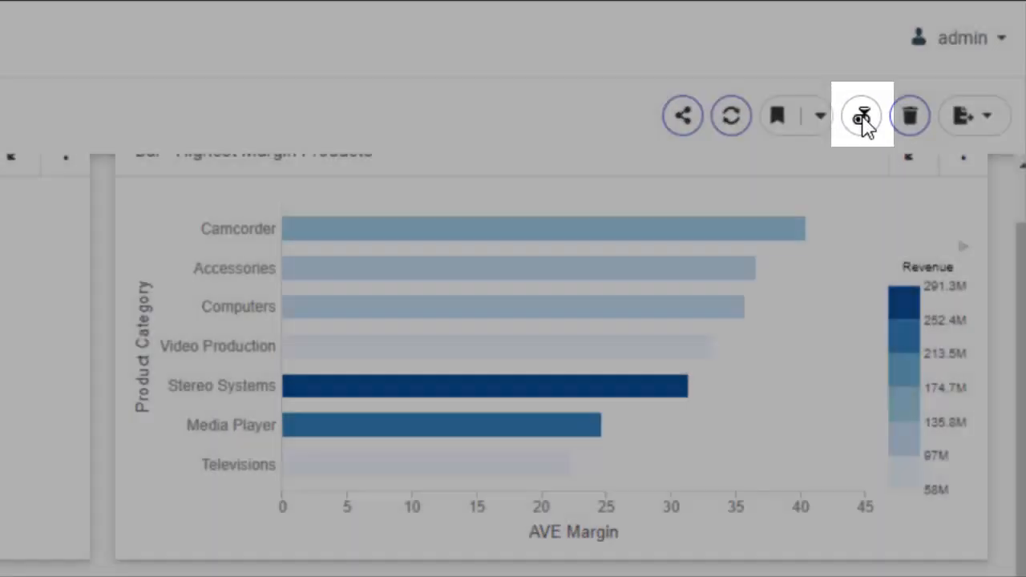
- Filter the page's charts to the Accessories product category and submit
left_click(863, 116)
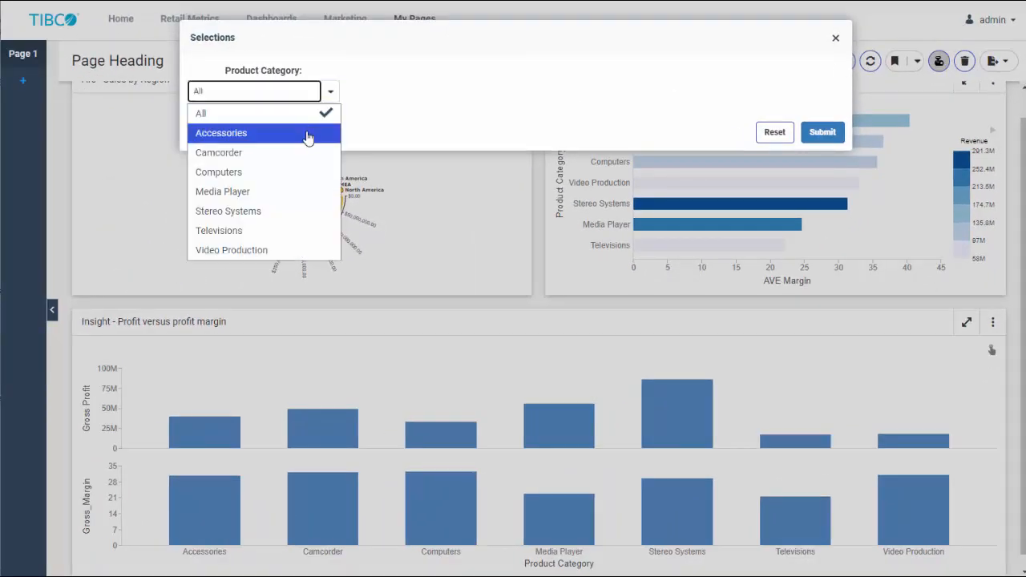
left_click(222, 133)
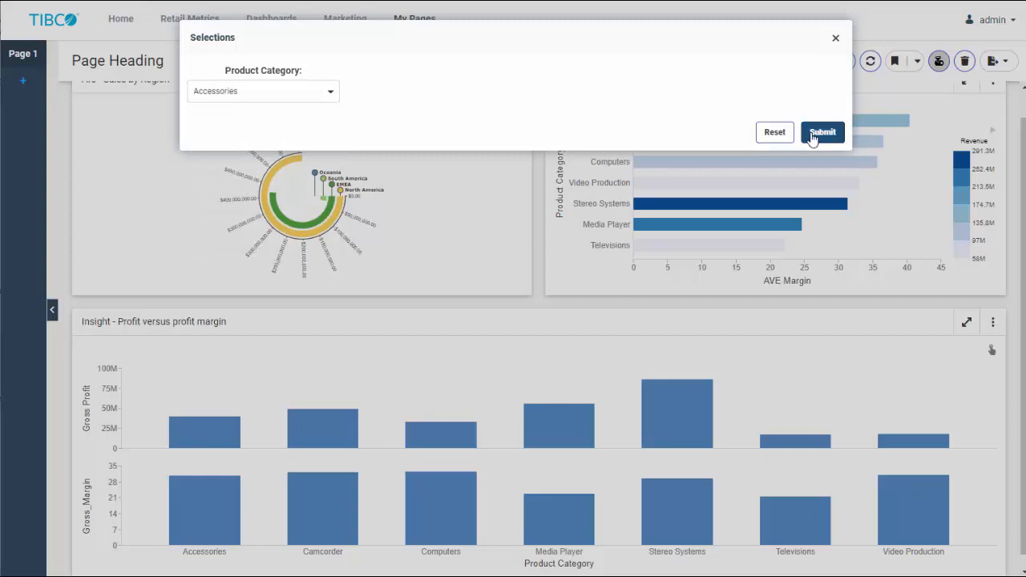
left_click(821, 132)
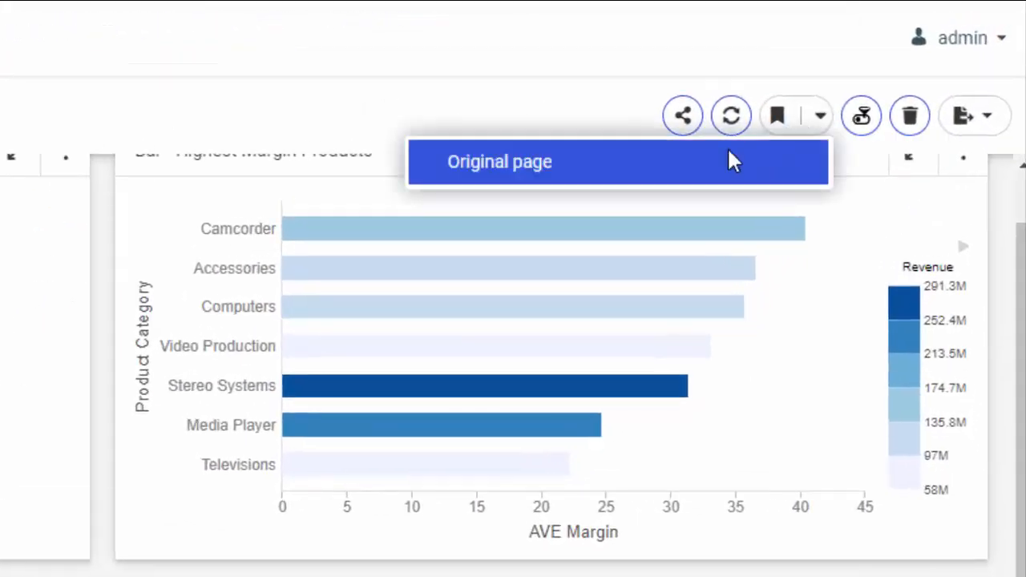
- Save the filtered view as a bookmark named 'Accessor'
left_click(776, 116)
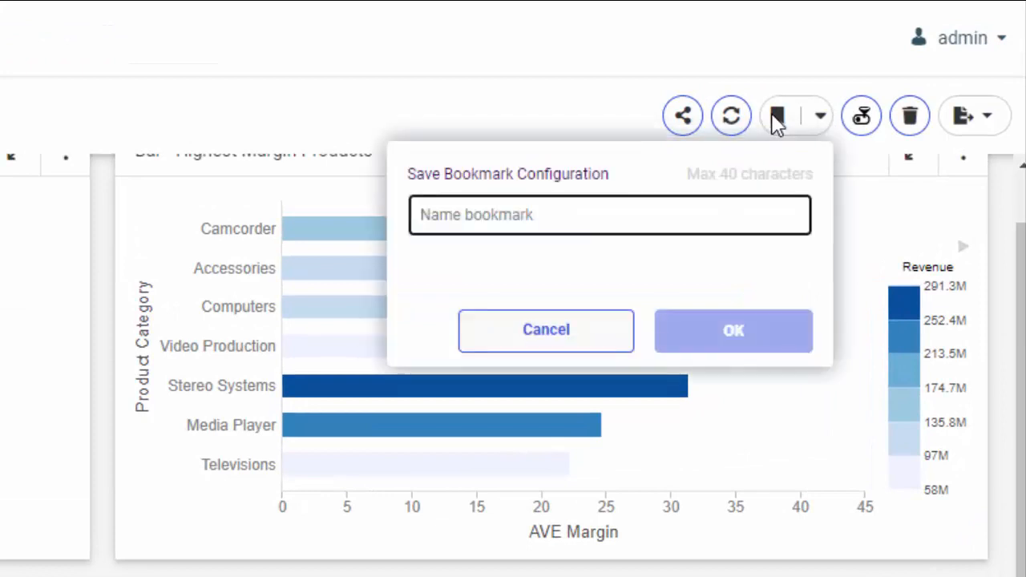
type("A")
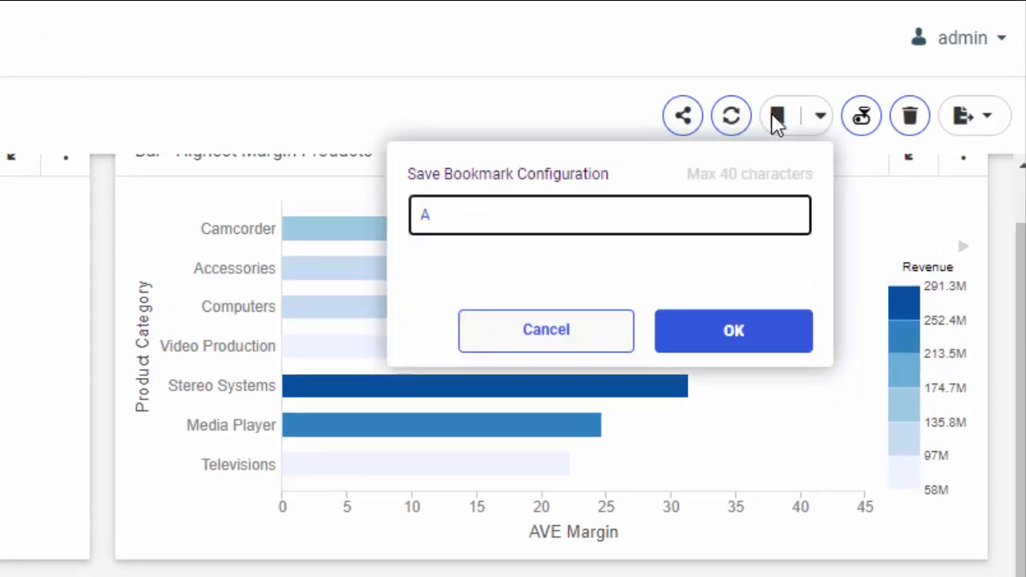
type("ccessor")
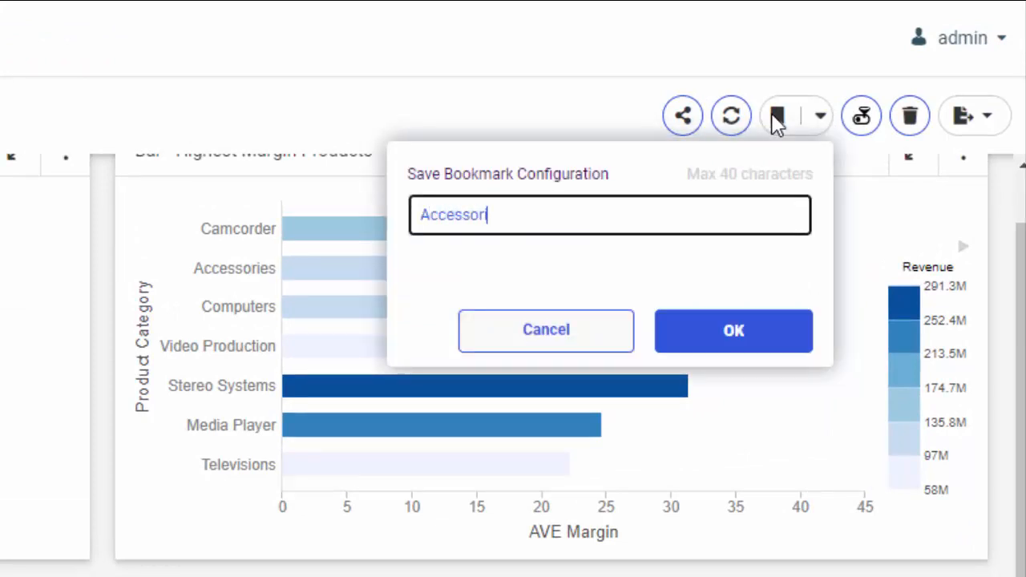
left_click(733, 331)
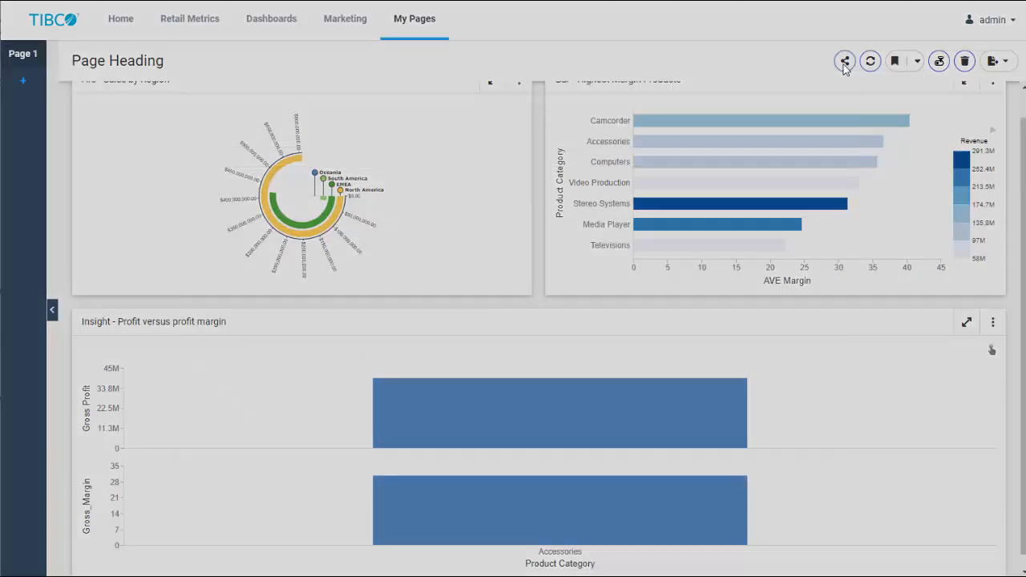
- Dismiss the Share with Others dialog and retitle the page heading to 'Quarterly Reports'
left_click(845, 61)
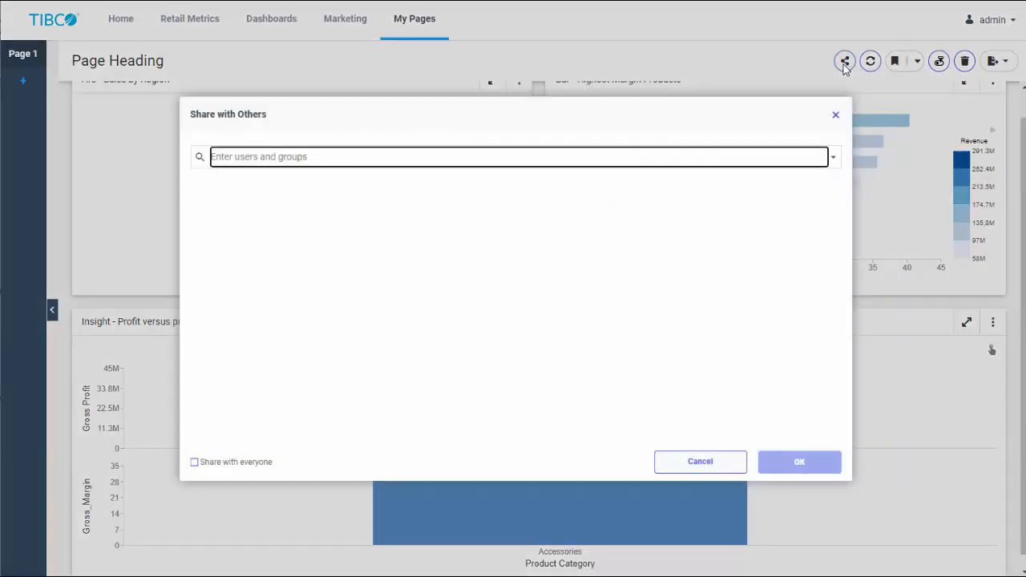
mouse_move(805, 76)
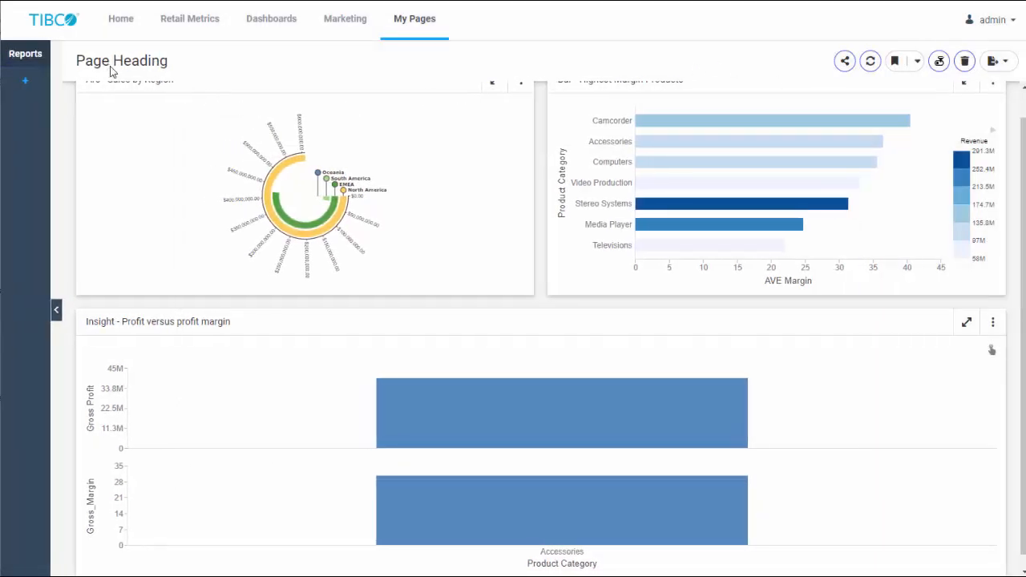
double_click(122, 61)
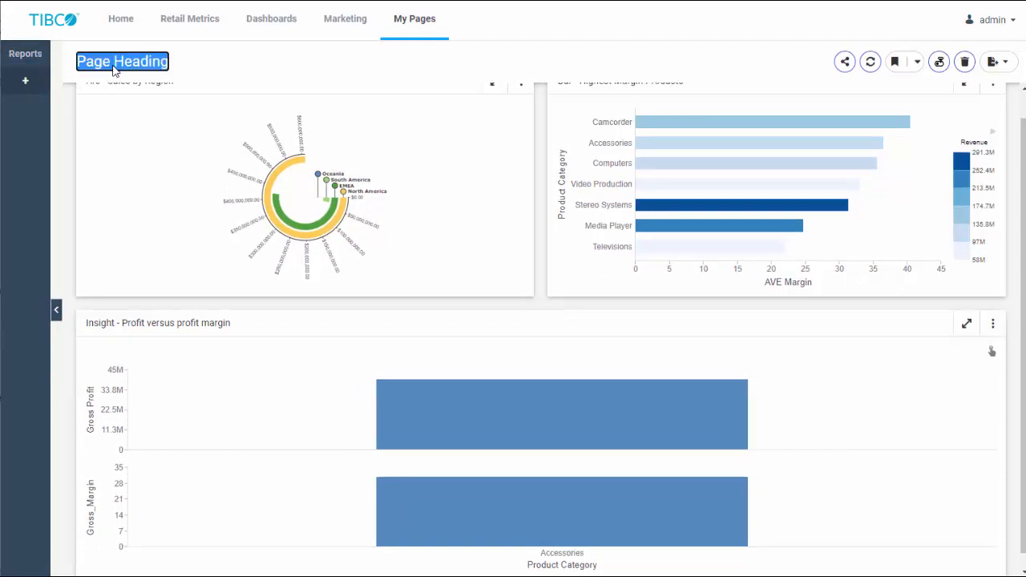
type("Quarterly Reports")
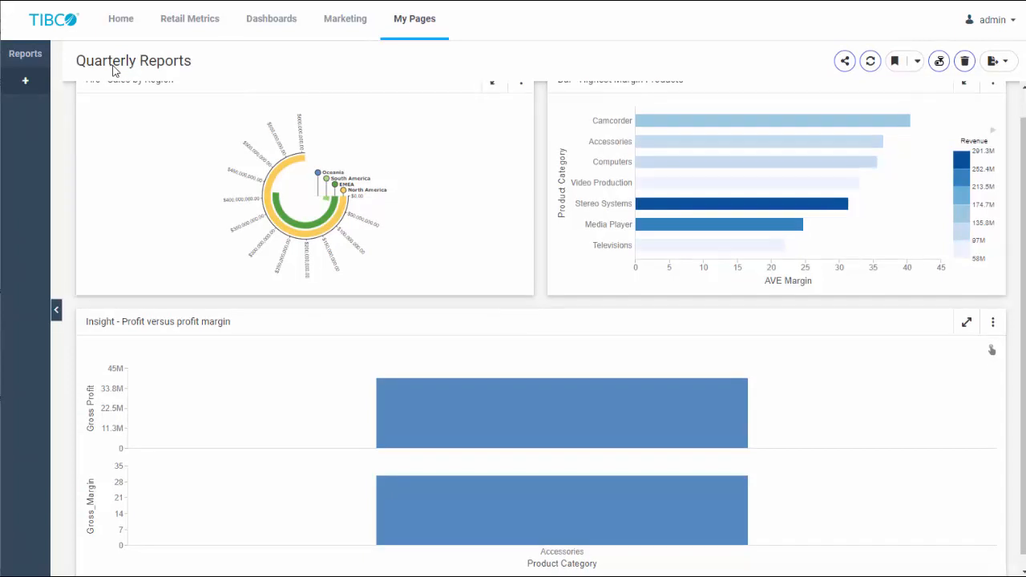
mouse_move(944, 111)
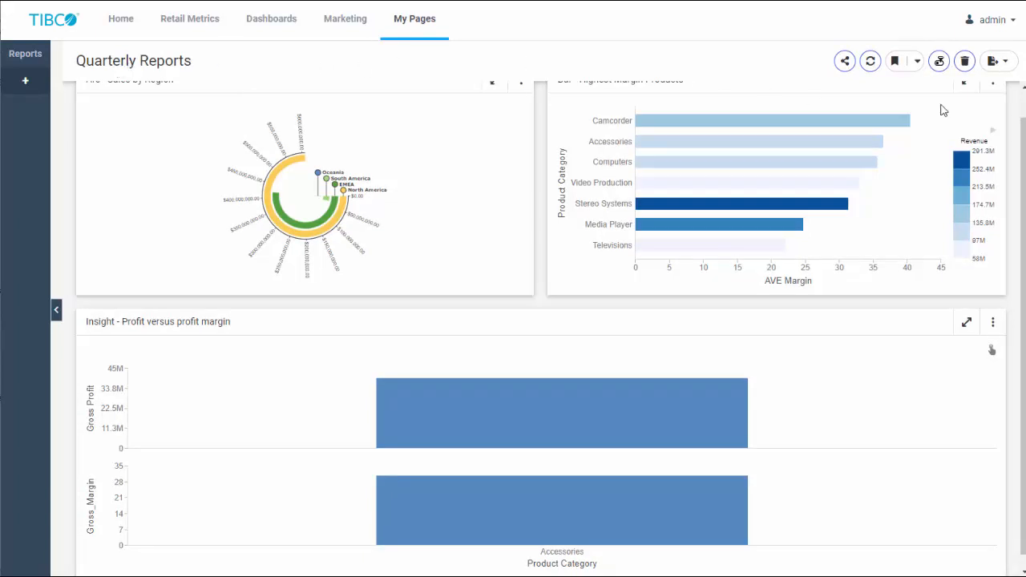
- Delete the Reports personal page and confirm the deletion
left_click(965, 61)
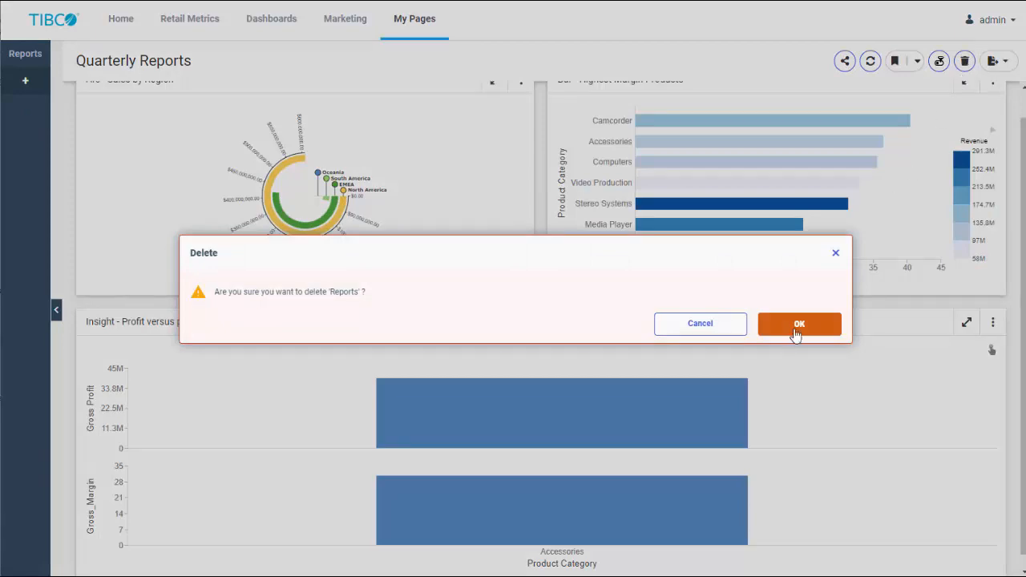
left_click(798, 324)
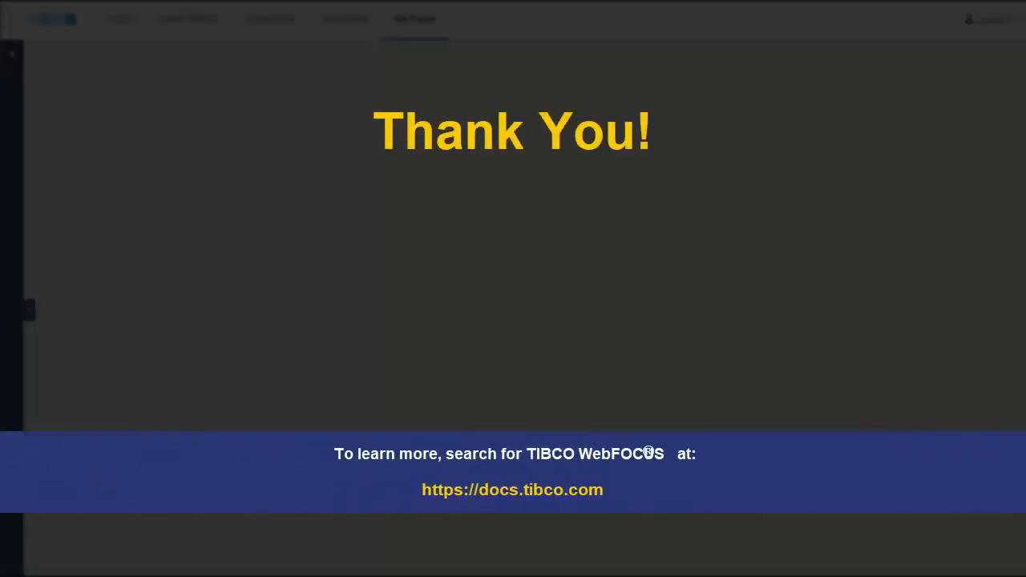